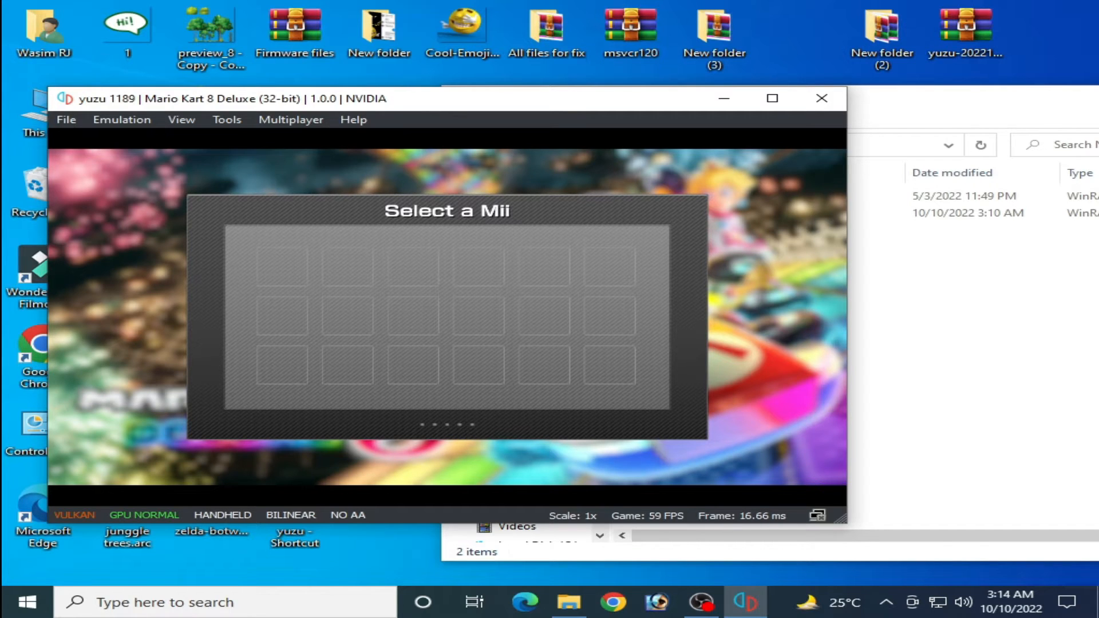
mouse_move(428, 315)
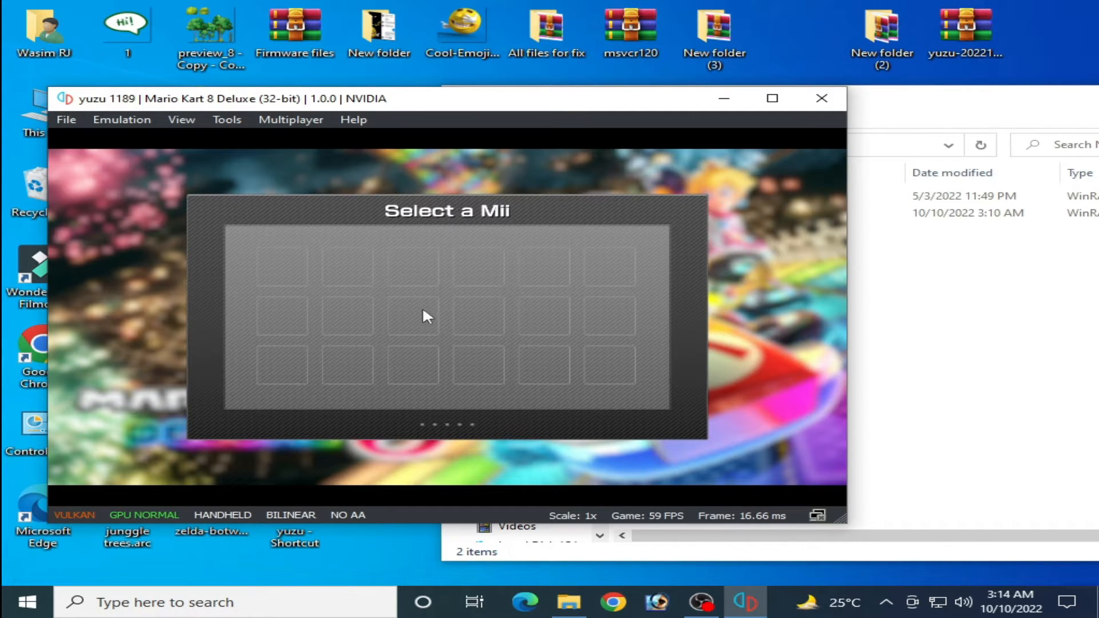
mouse_move(185, 111)
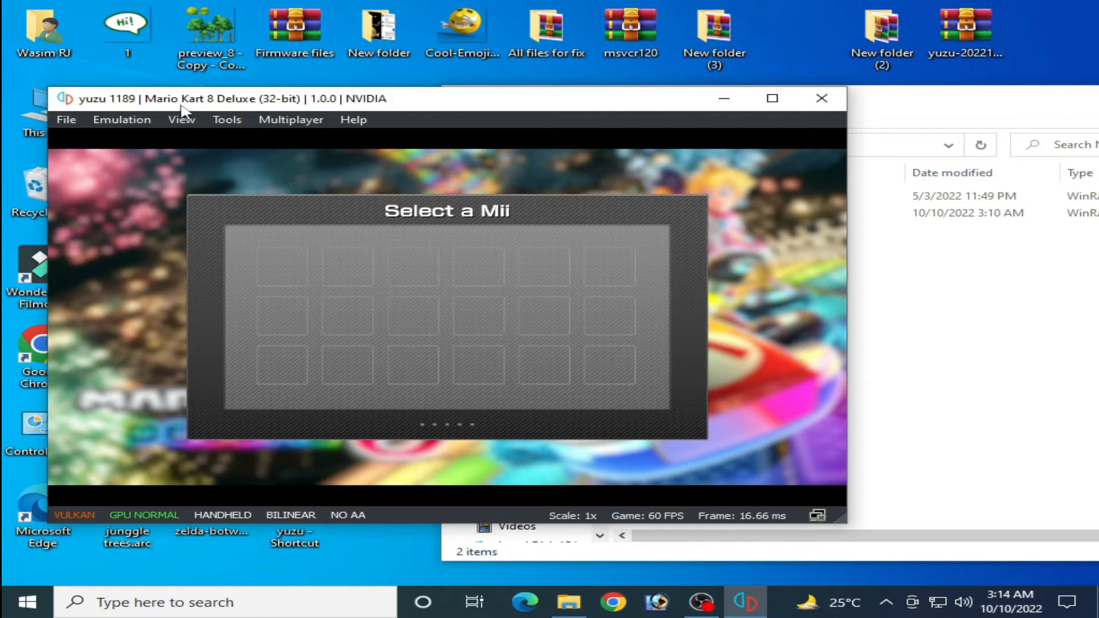
mouse_move(468, 302)
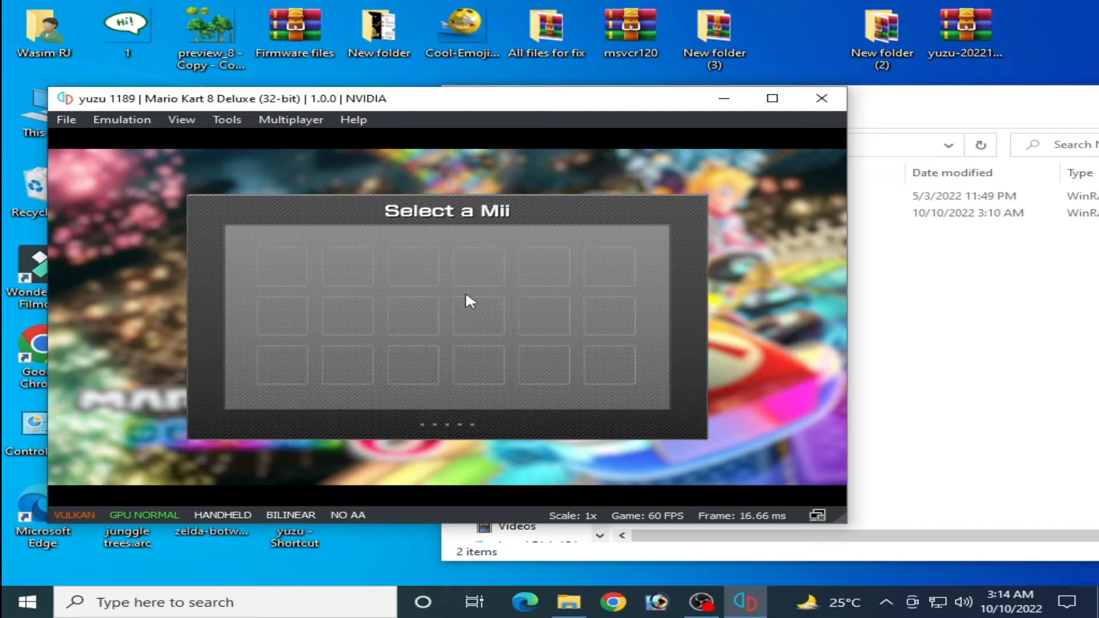
mouse_move(628, 272)
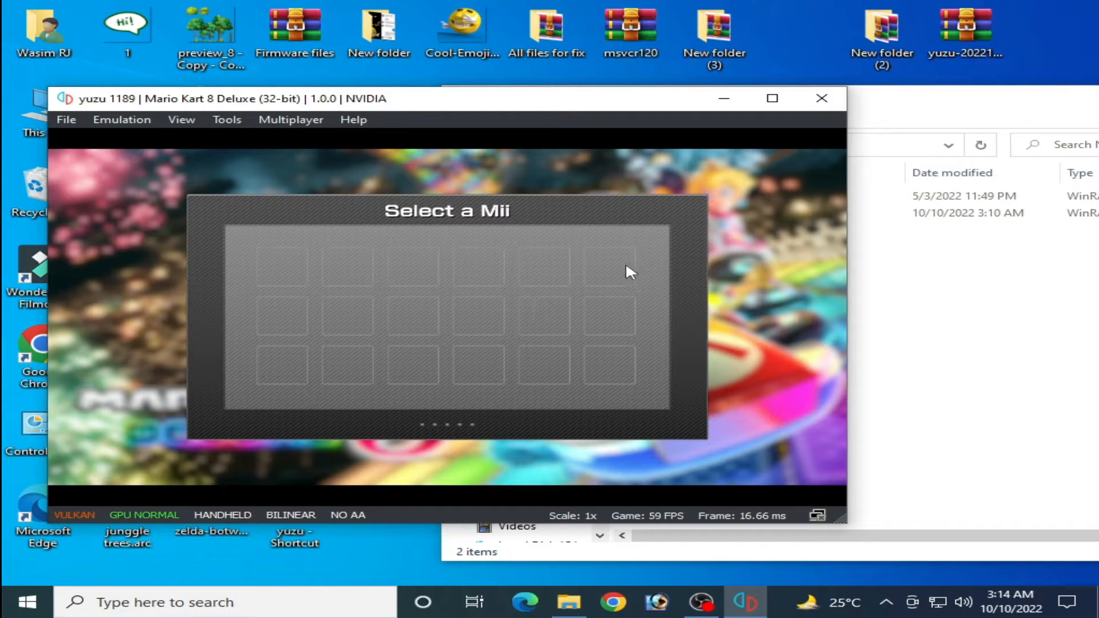
mouse_move(308, 347)
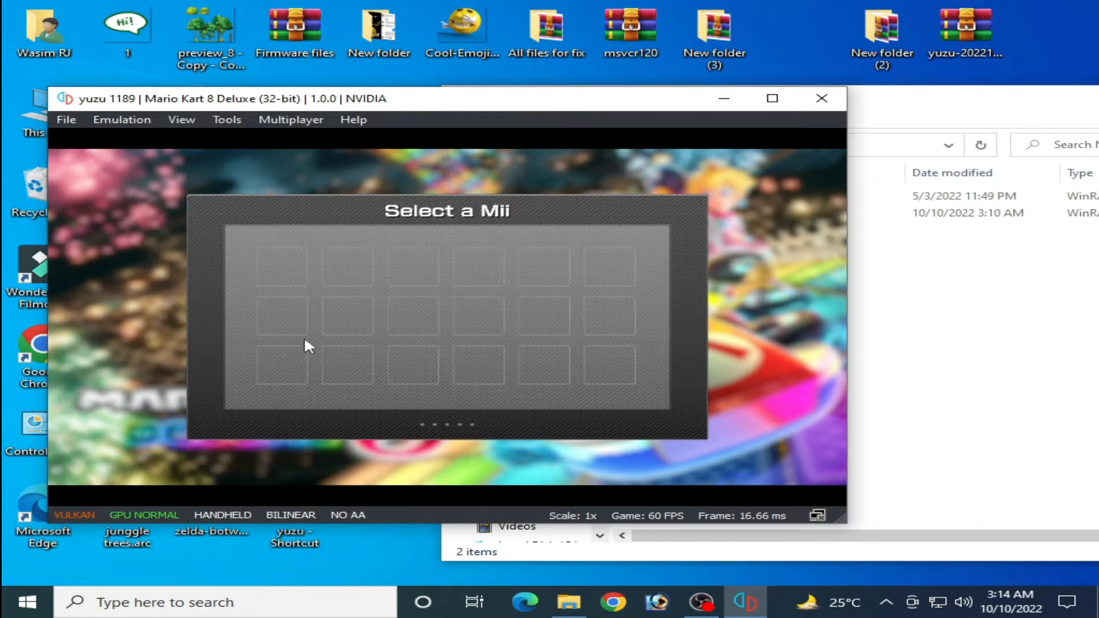
mouse_move(468, 303)
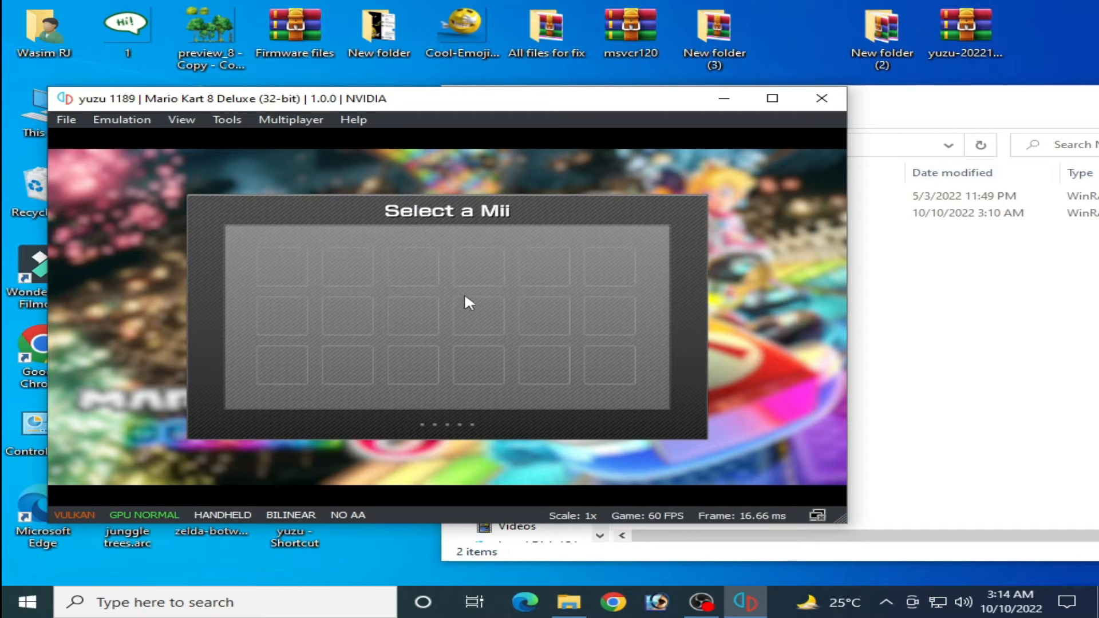
mouse_move(272, 115)
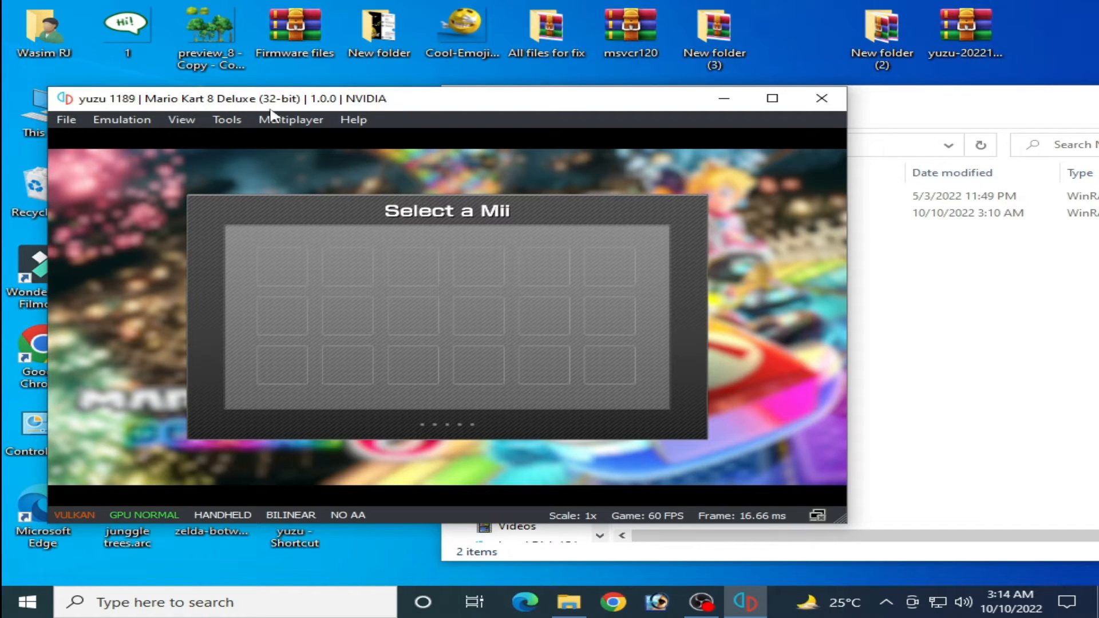
mouse_move(487, 265)
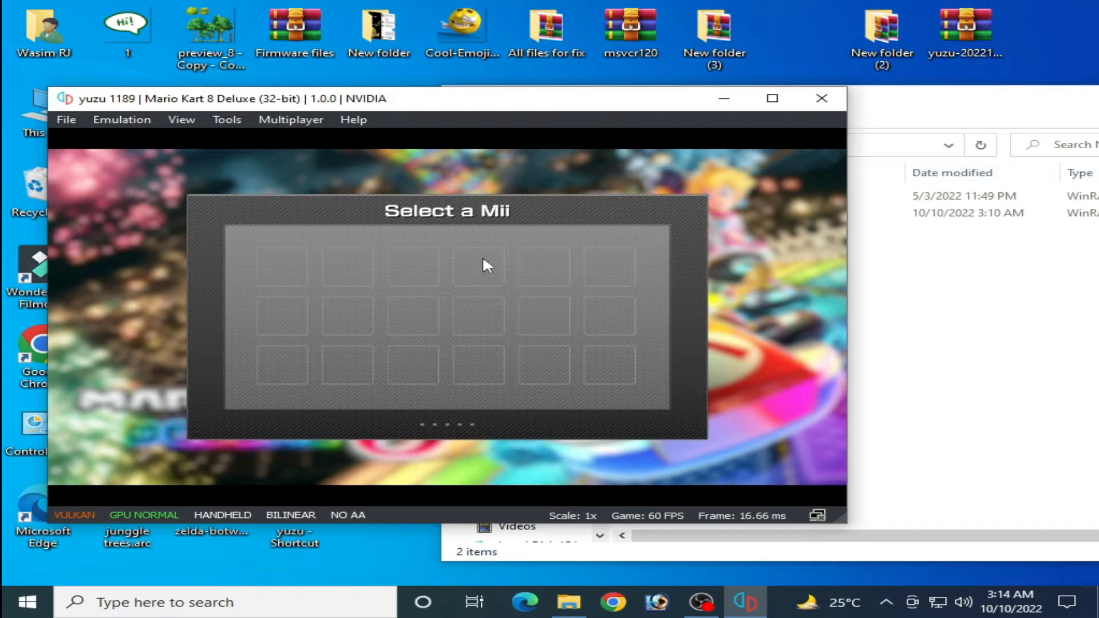
mouse_move(480, 314)
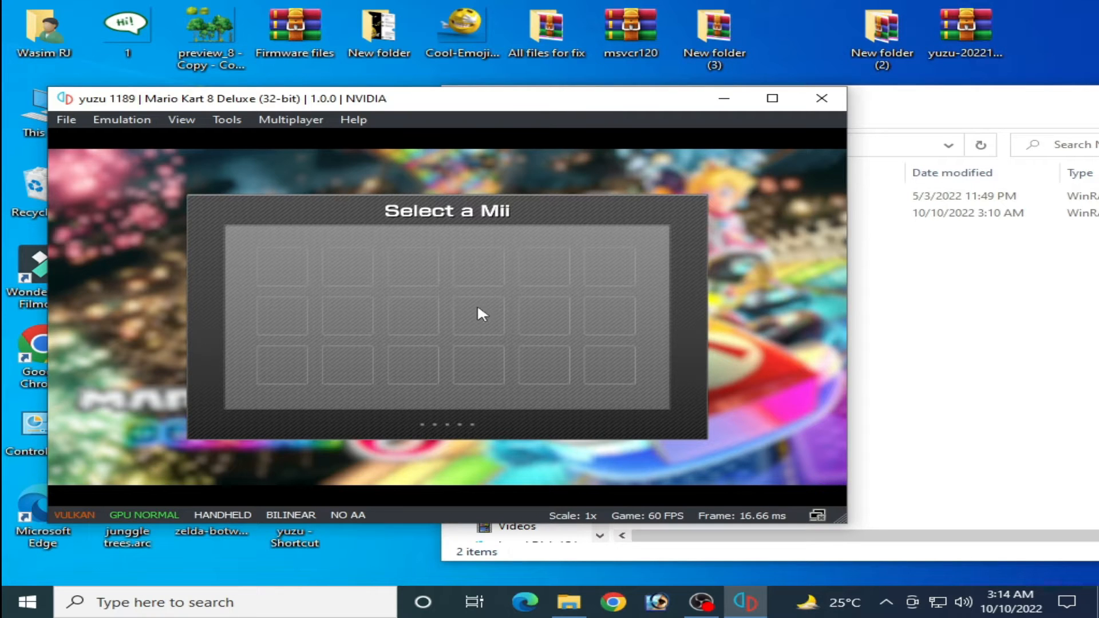
mouse_move(66, 120)
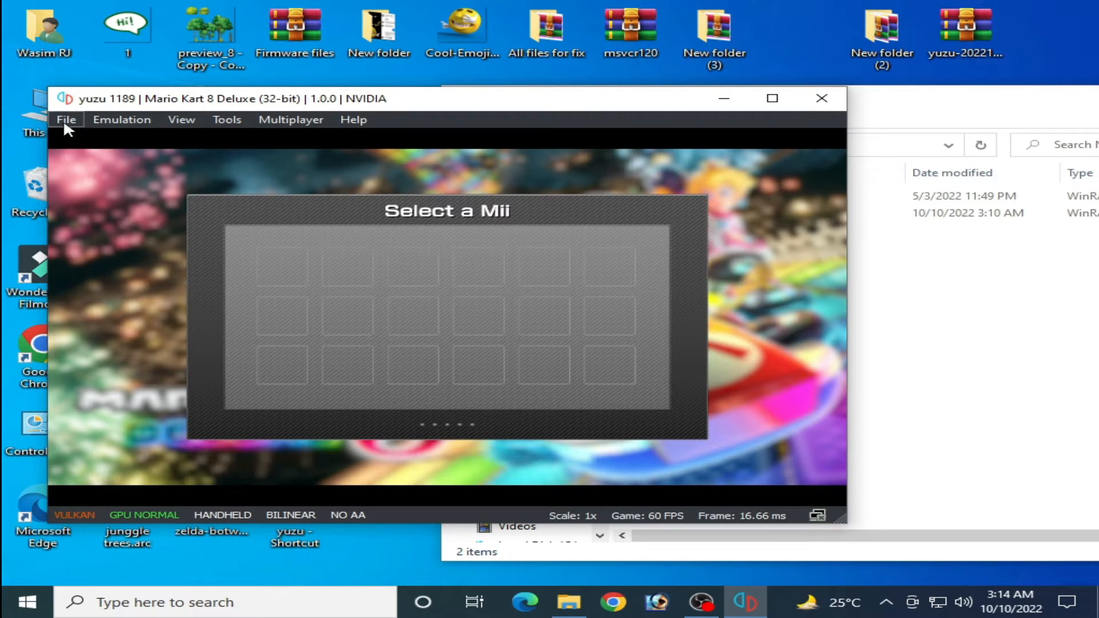
Open yuzu's data folder and browse into nand\system\Contents\registered, showing 225 NCA files
click(65, 119)
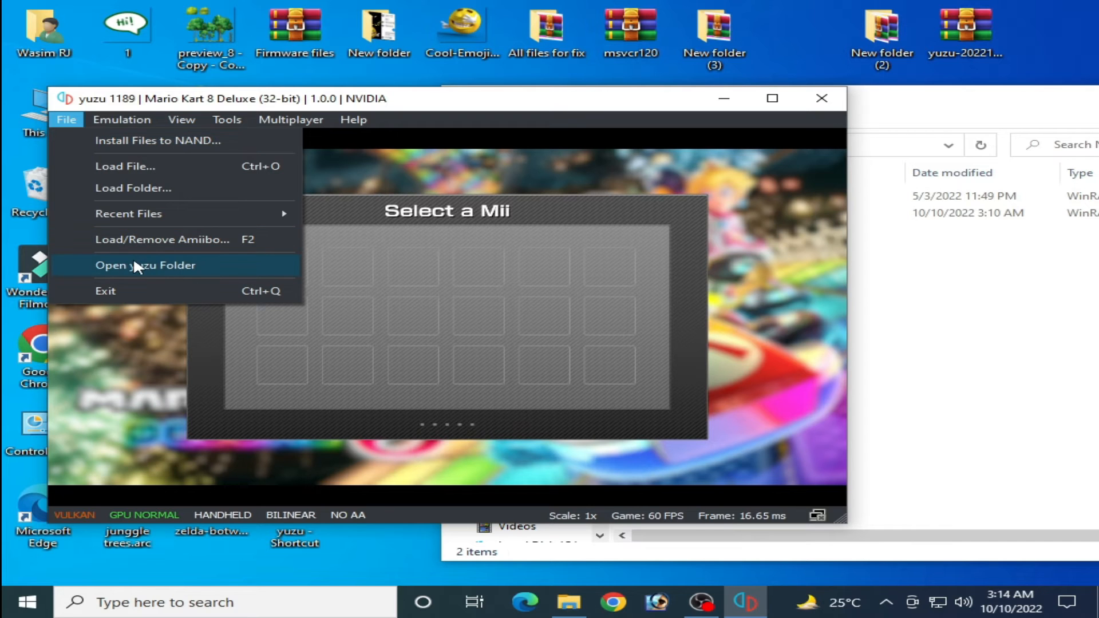
click(145, 265)
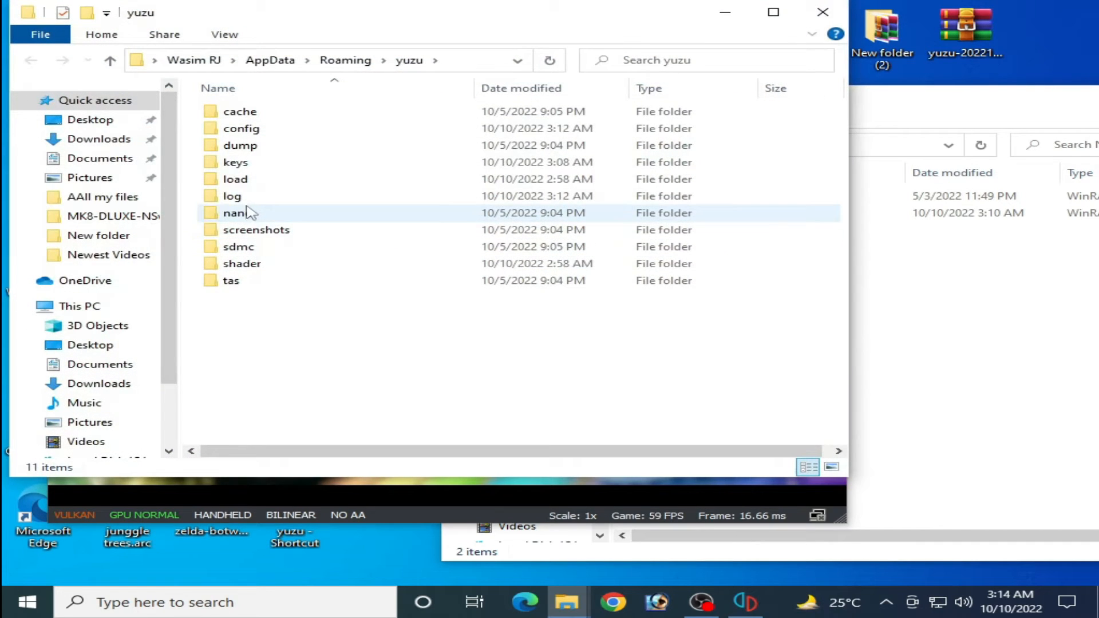
double_click(235, 212)
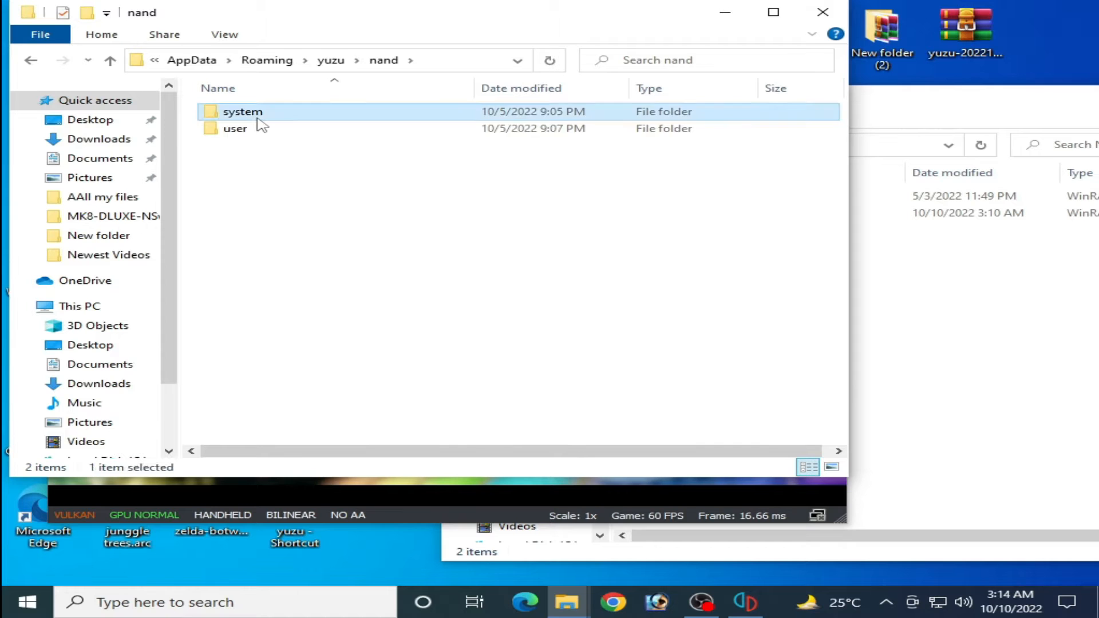
double_click(242, 111)
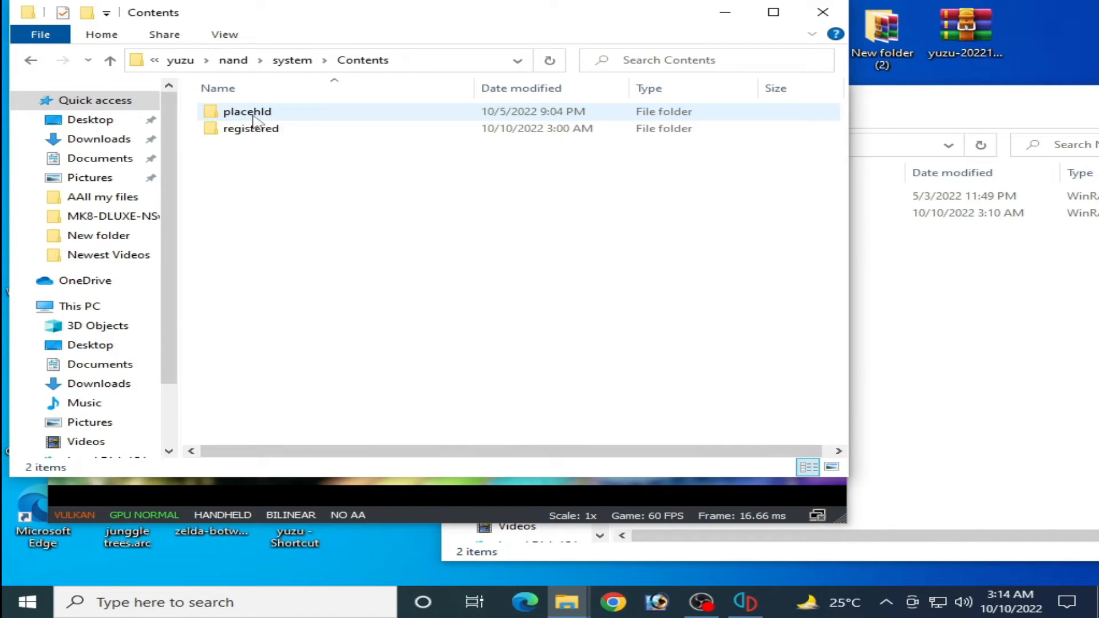
double_click(250, 128)
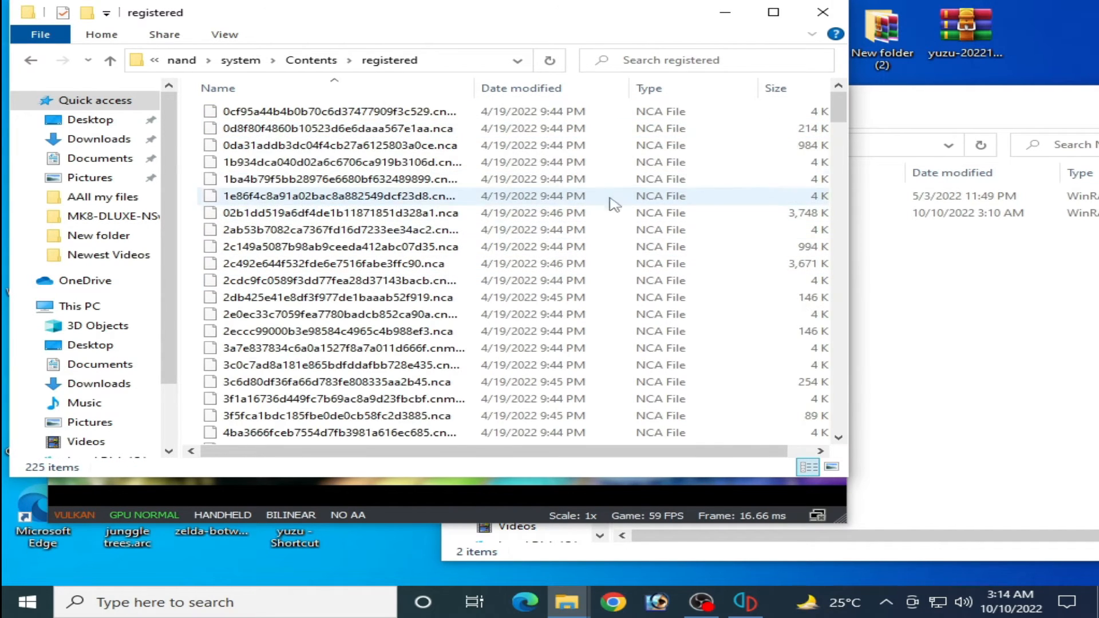
scroll(down, 3)
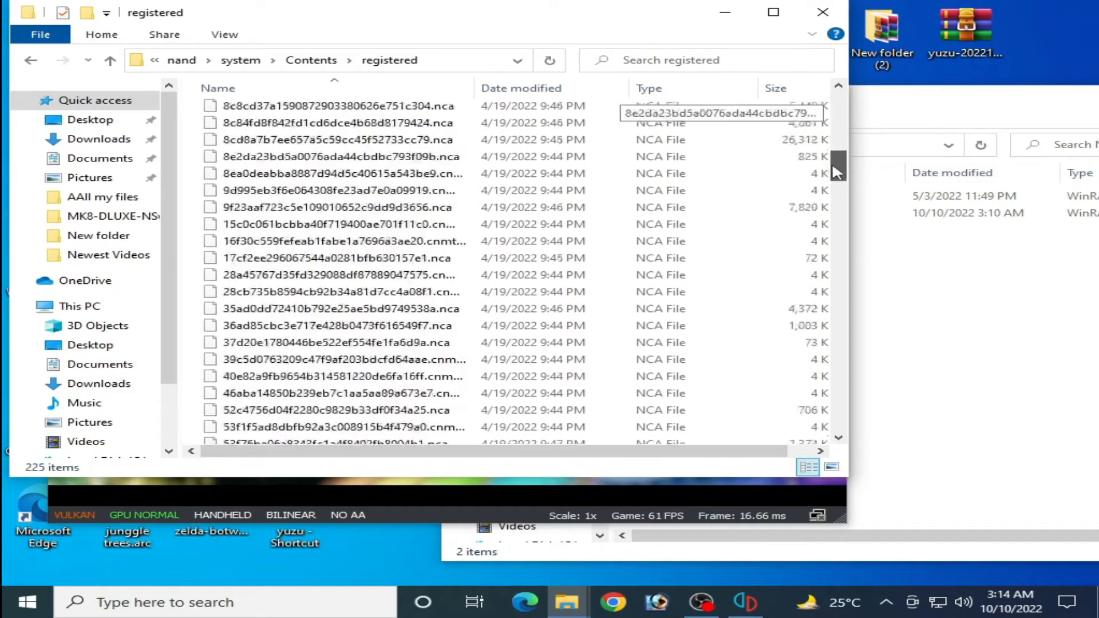
scroll(down, 3)
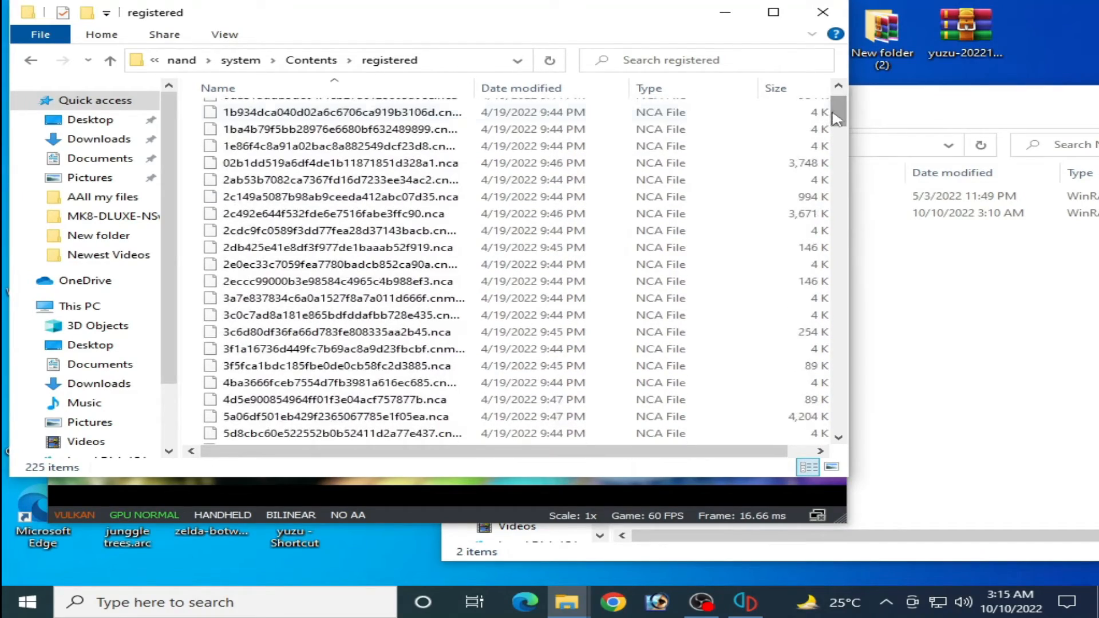
click(337, 129)
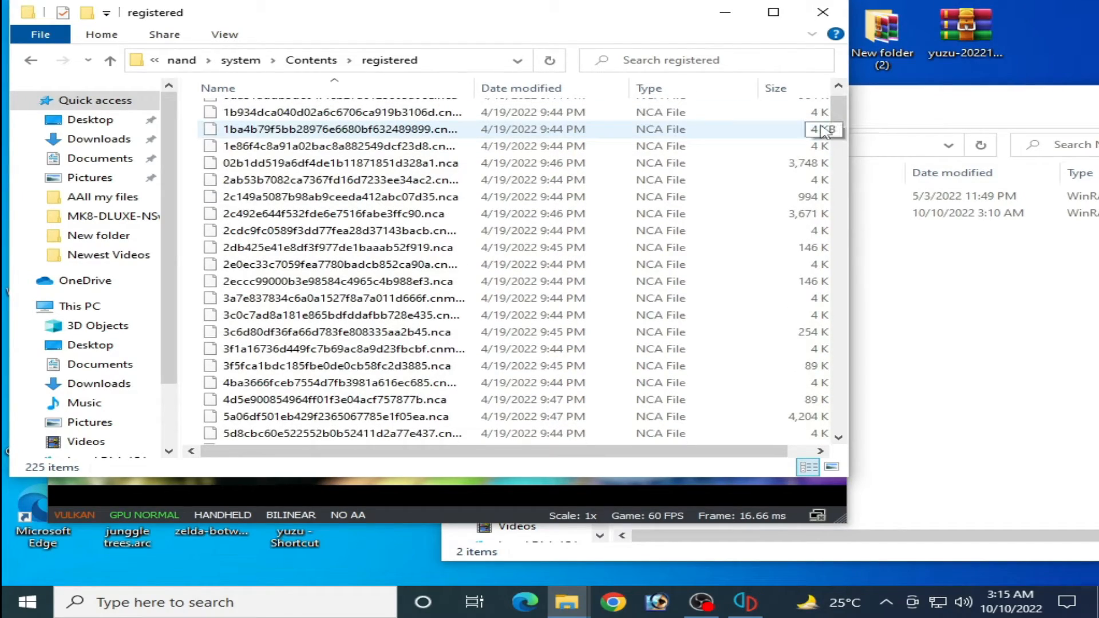
scroll(up, 3)
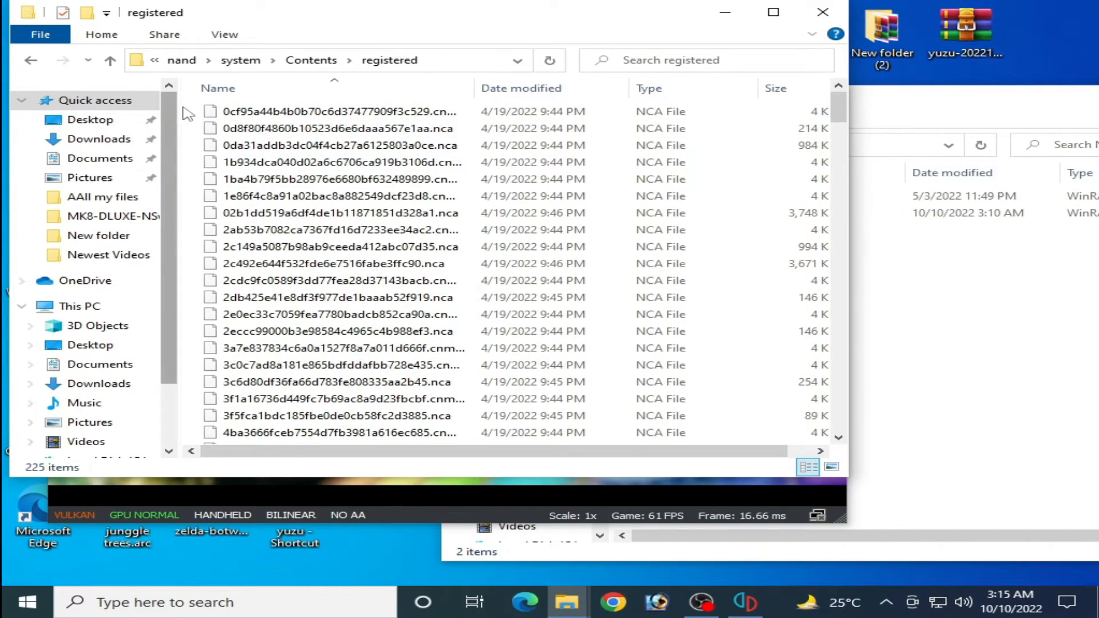
Select all 225 NCA files in registered and delete them to the Recycle Bin
scroll(down, 3)
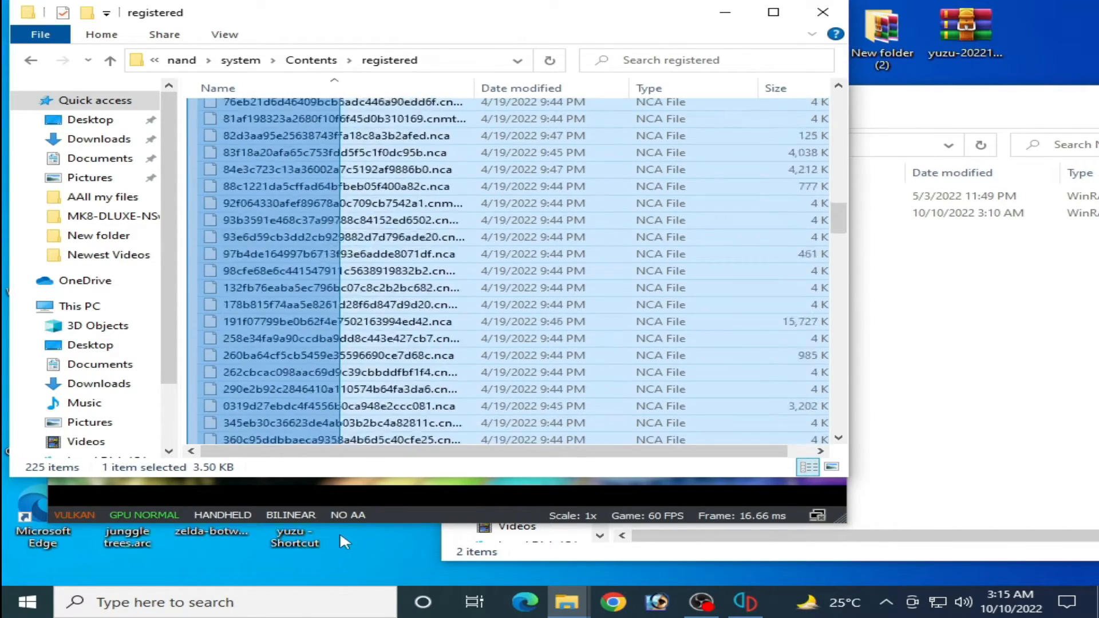
key(ctrl+a)
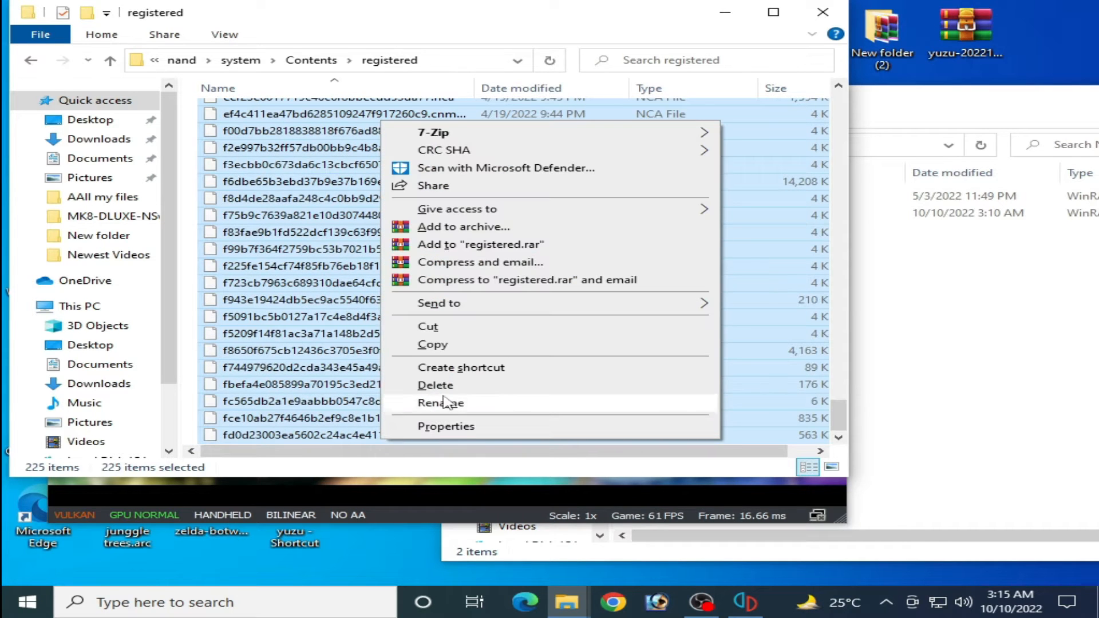
click(436, 385)
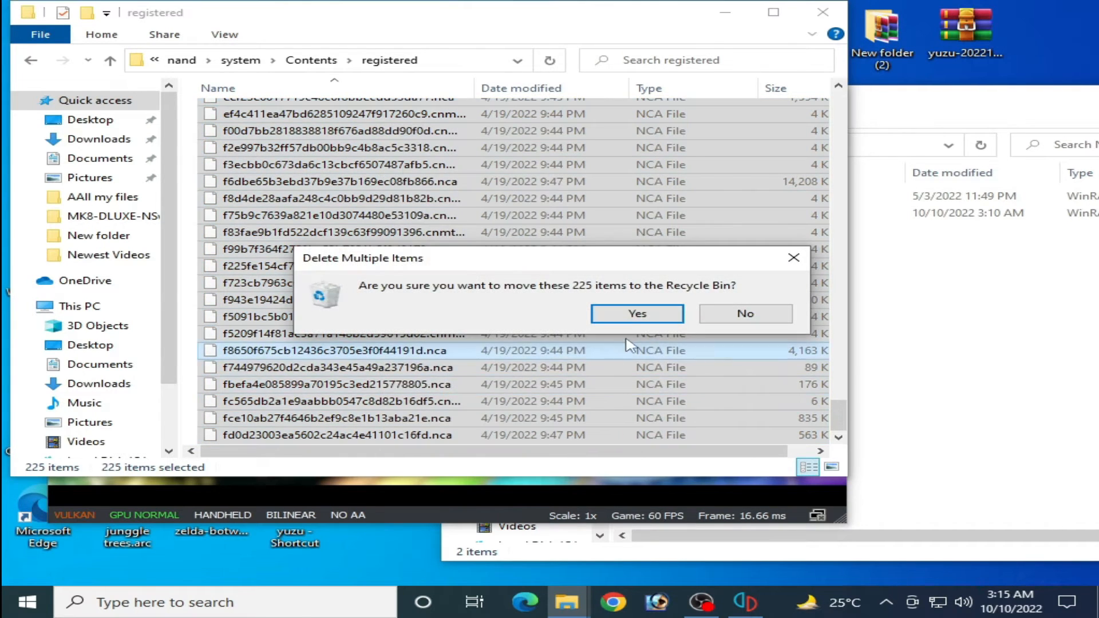
click(636, 313)
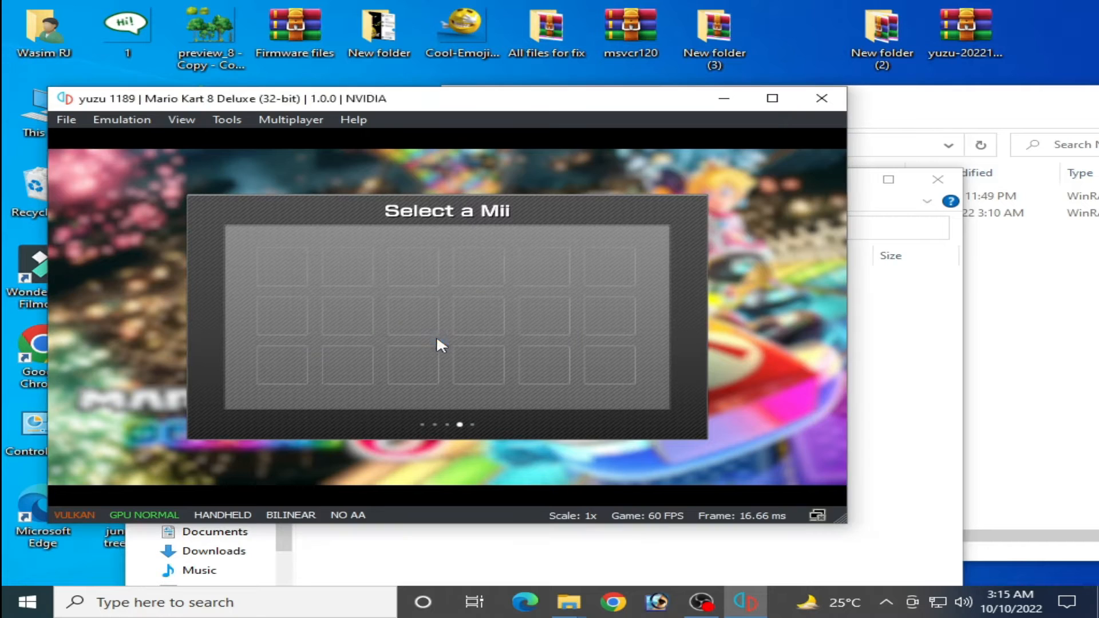
Extract the Firmware 14.1.1 archive in New folder (3) into its own folder
click(568, 602)
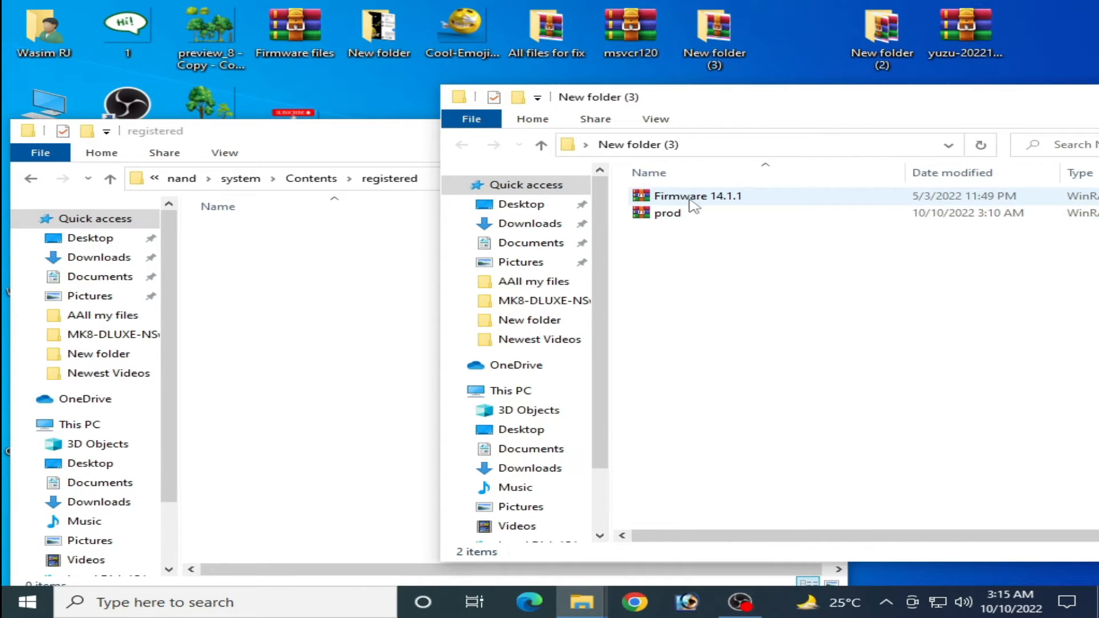
right_click(697, 196)
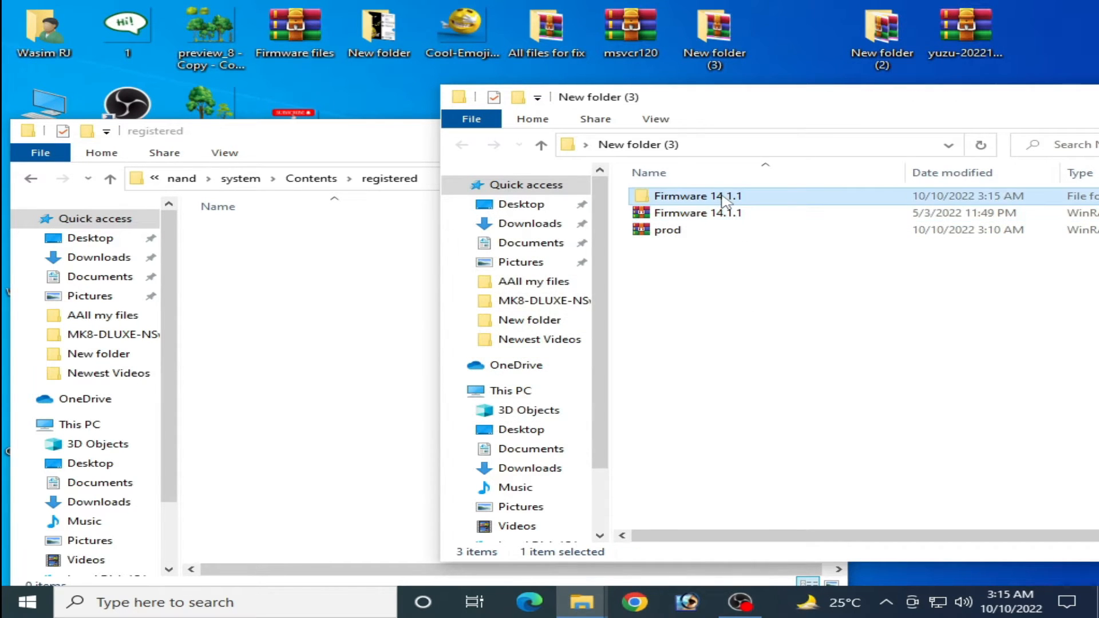
Copy the 225 Firmware 14.1.1 files into registered, then go back to AppData\Roaming\yuzu
double_click(697, 196)
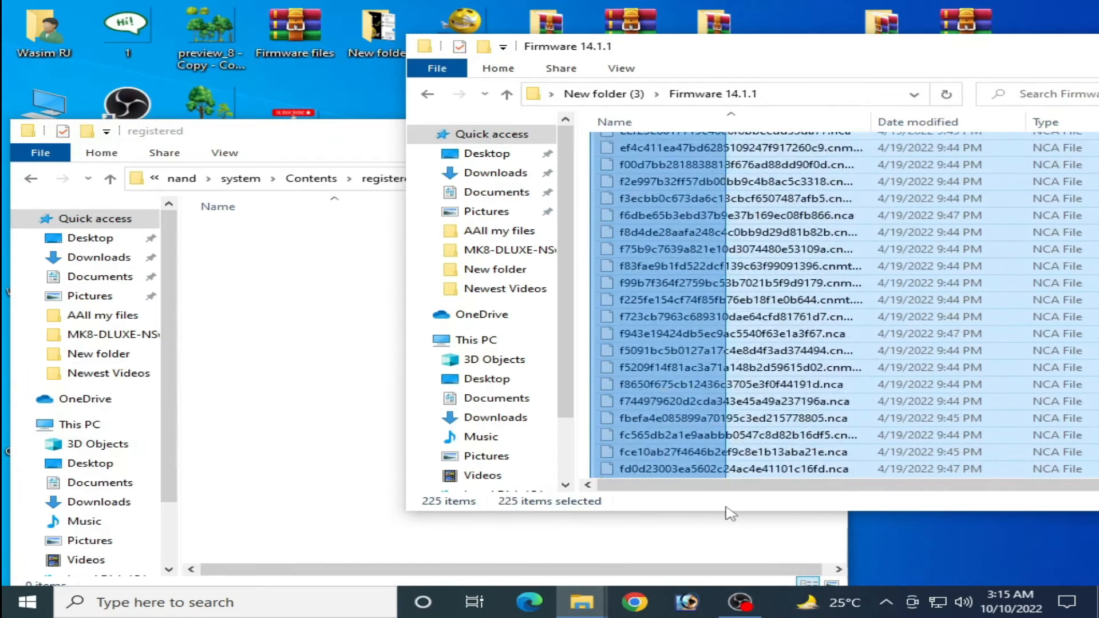
right_click(728, 280)
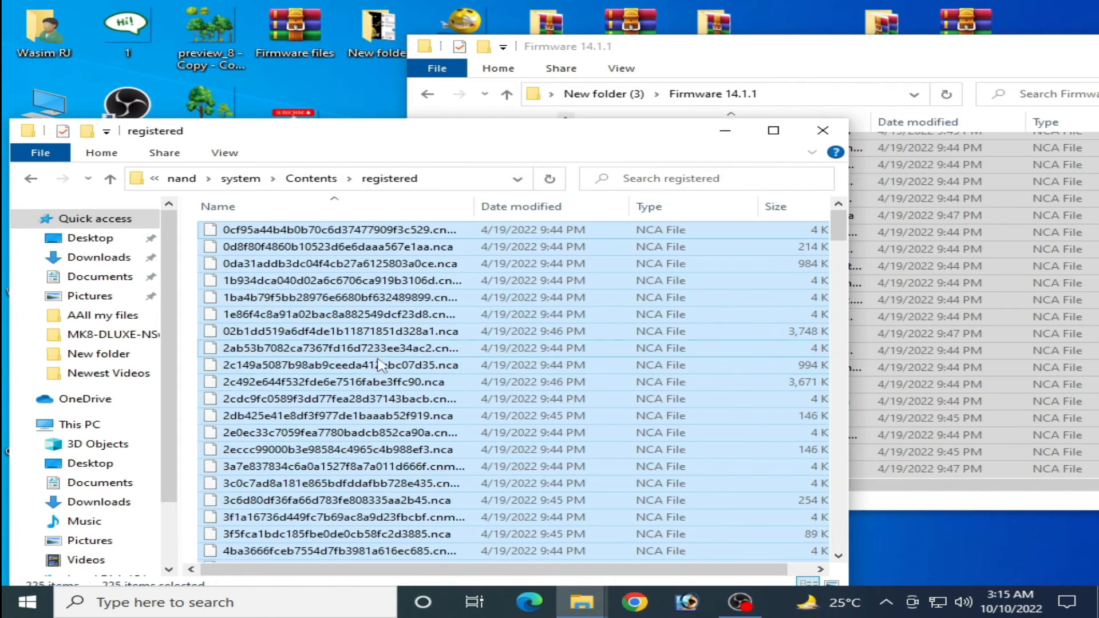
click(109, 178)
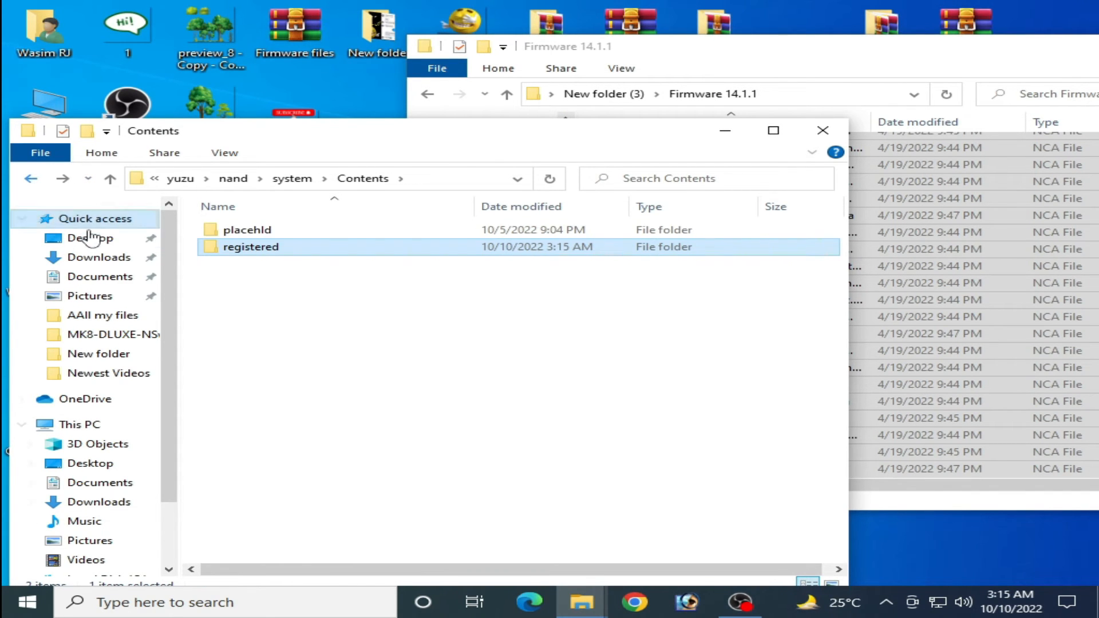
click(31, 179)
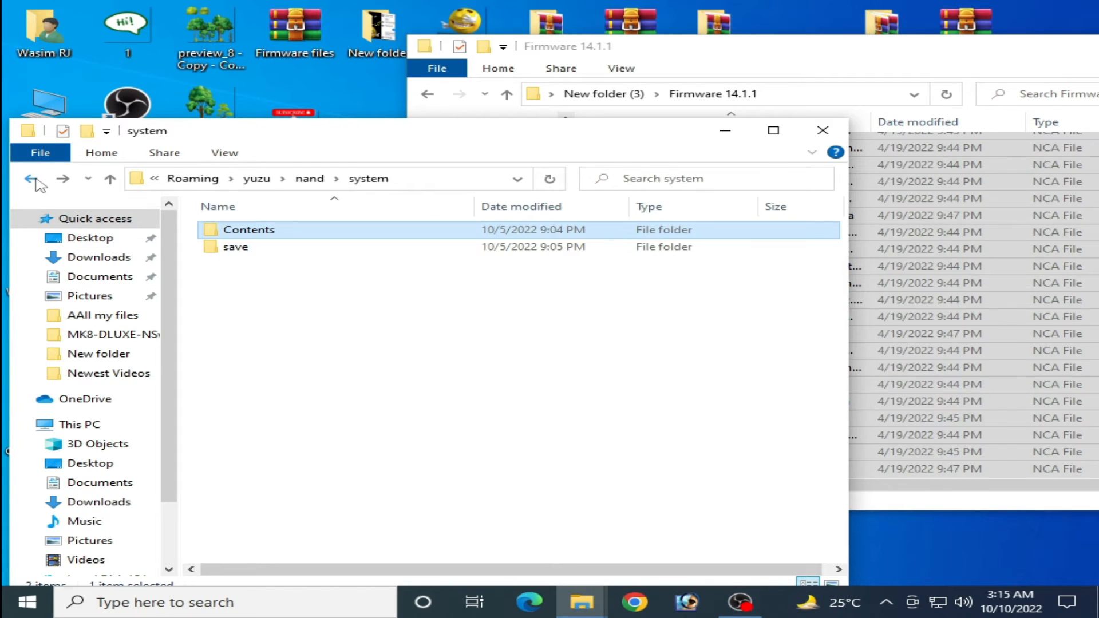
click(31, 178)
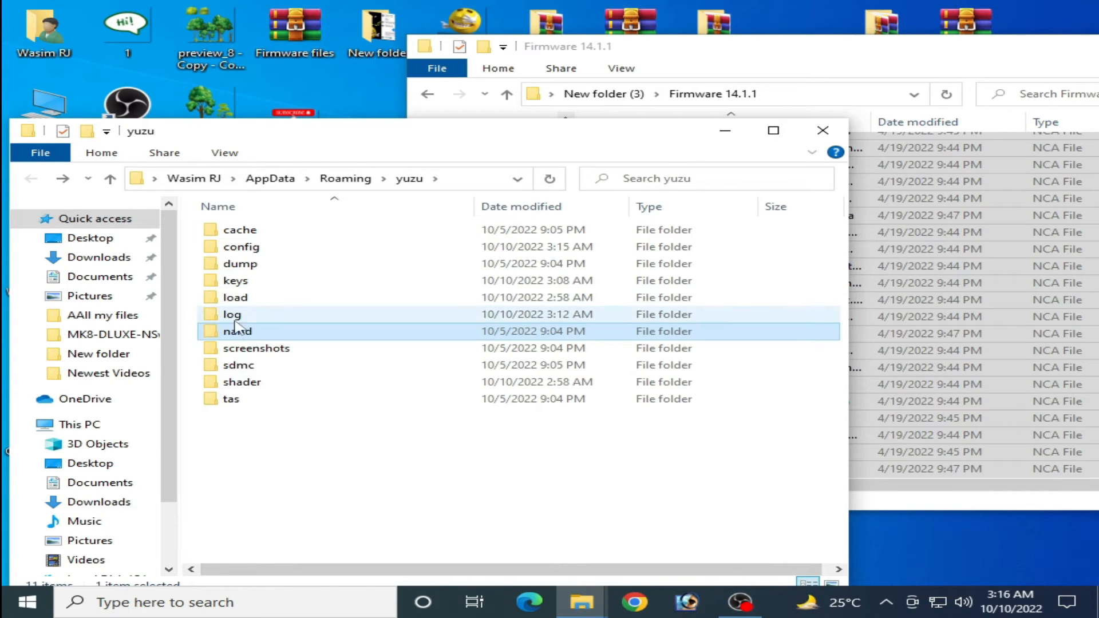
Open the keys folder in AppData\Roaming\yuzu to see prod.keys
double_click(241, 280)
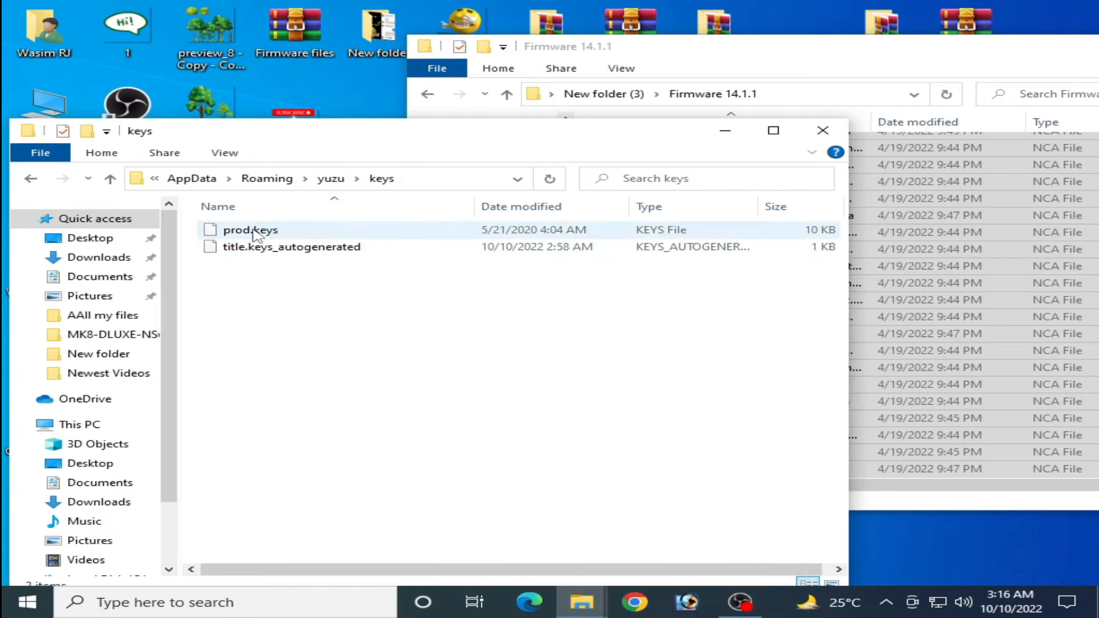
mouse_move(683, 241)
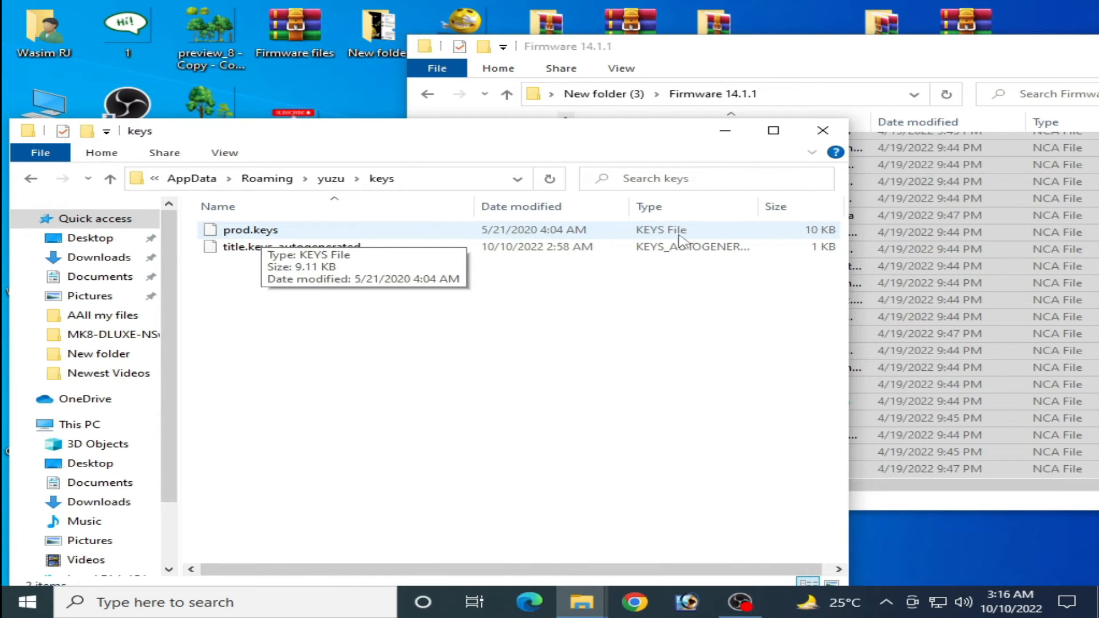
mouse_move(805, 240)
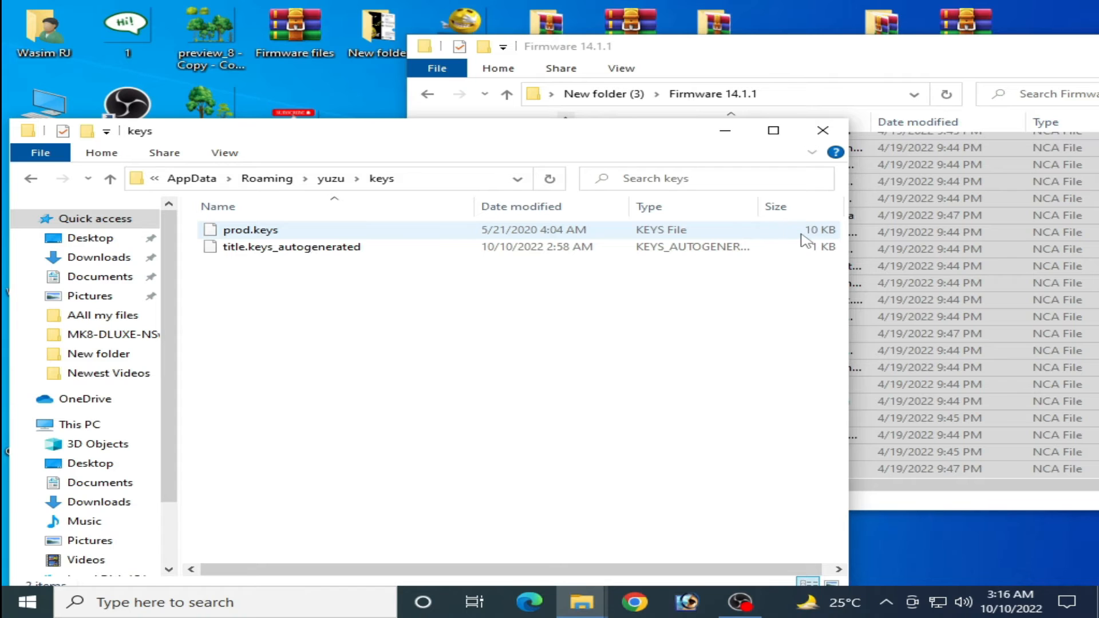
mouse_move(835, 241)
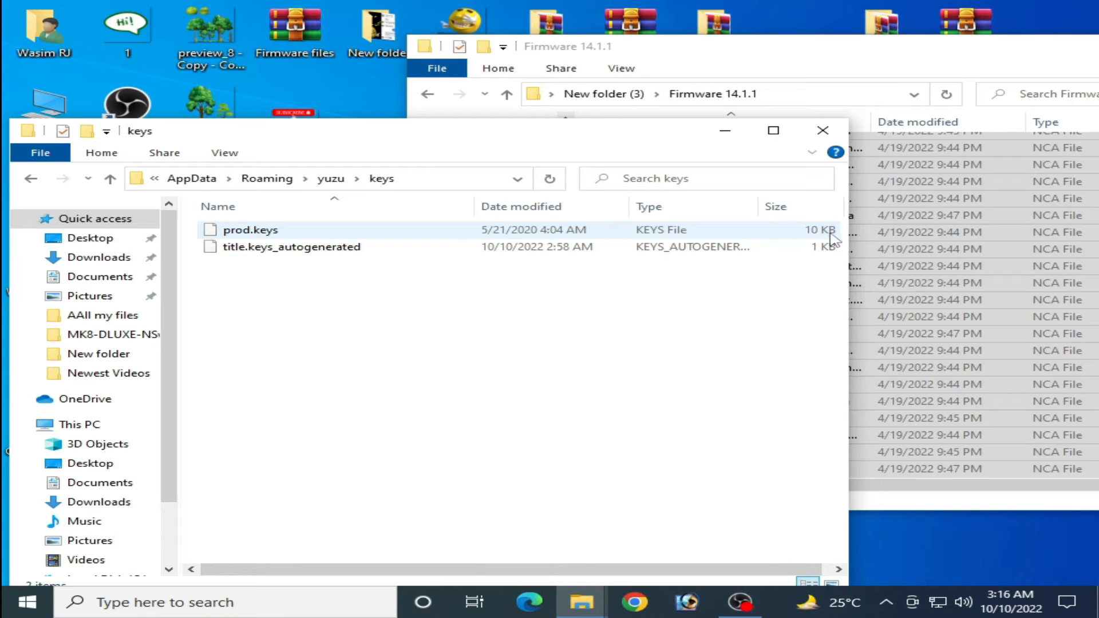
mouse_move(683, 240)
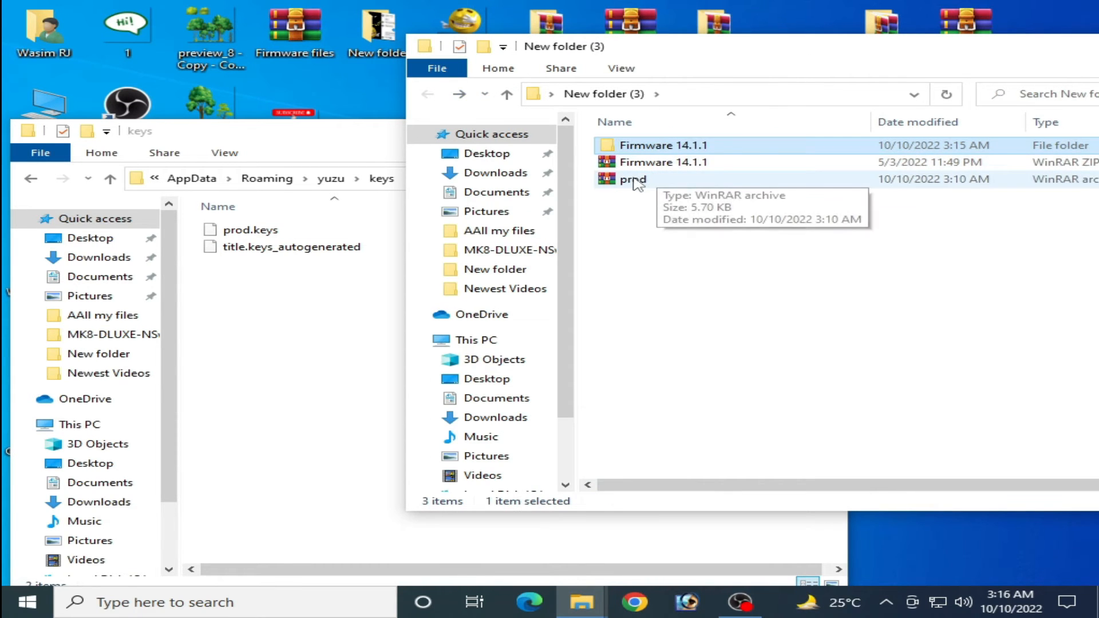
Extract the prod archive into a prod folder and open it to reveal prod.keys
right_click(631, 180)
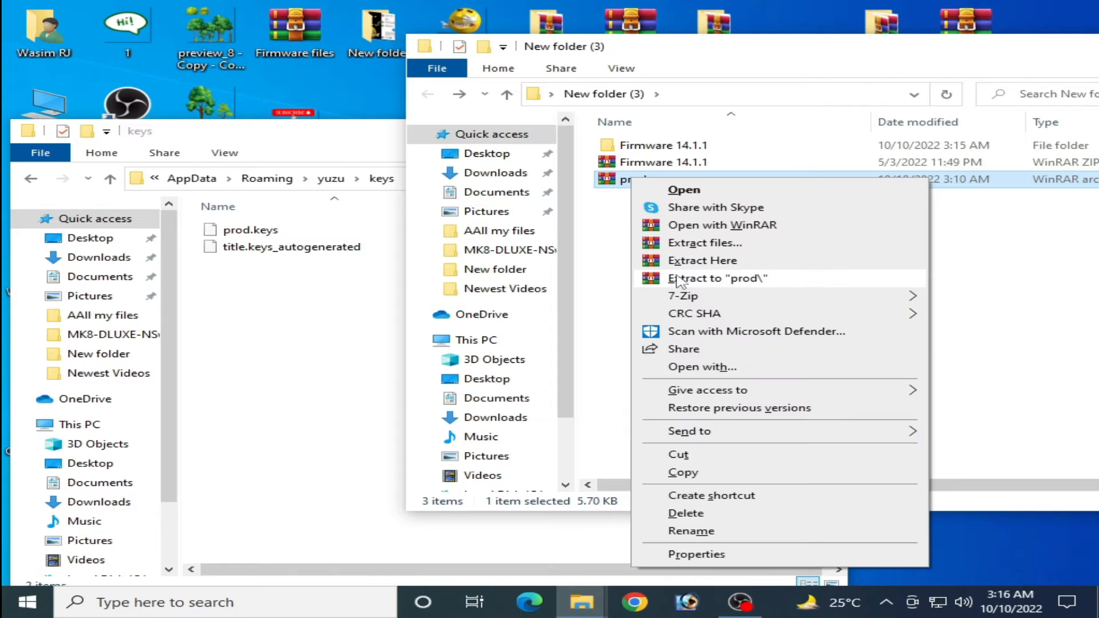
click(716, 278)
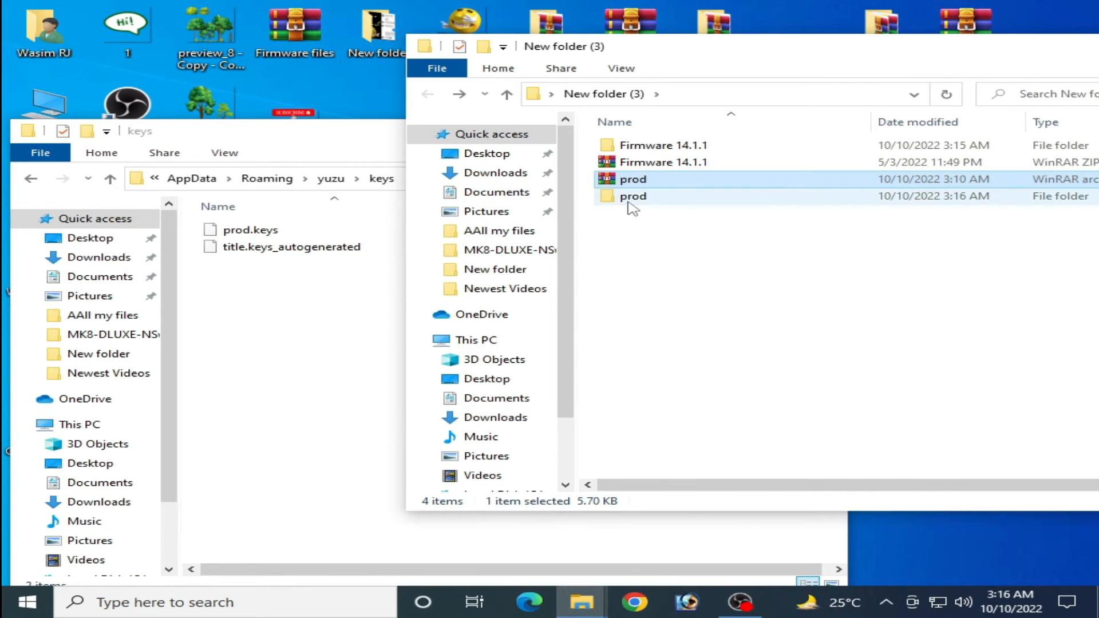
double_click(633, 196)
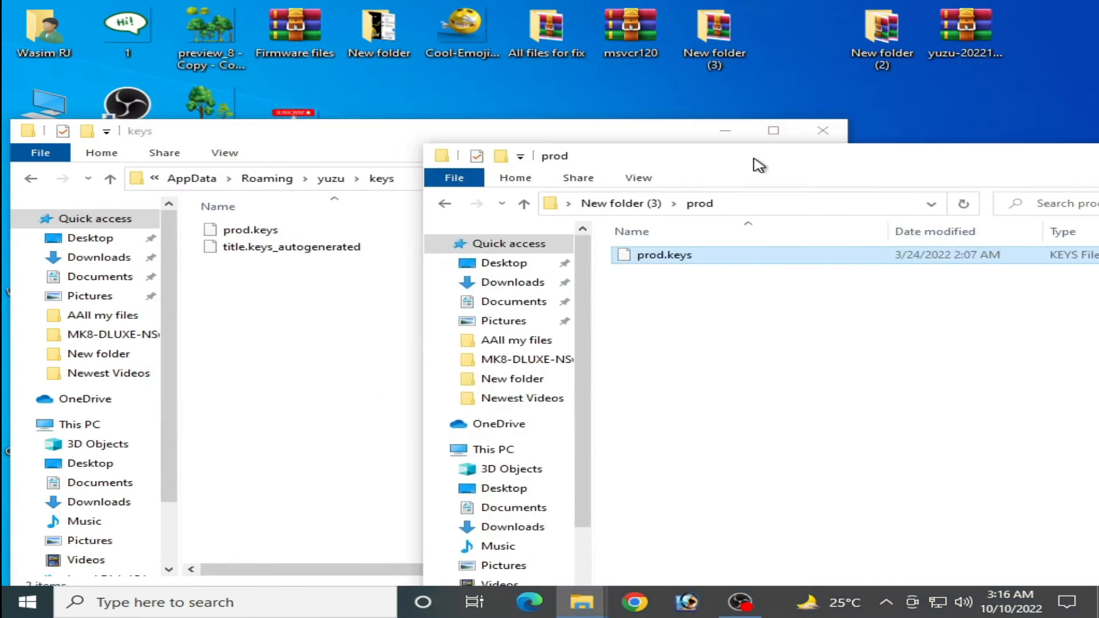
Copy the new prod.keys into yuzu's keys folder, overwriting the old file
right_click(662, 254)
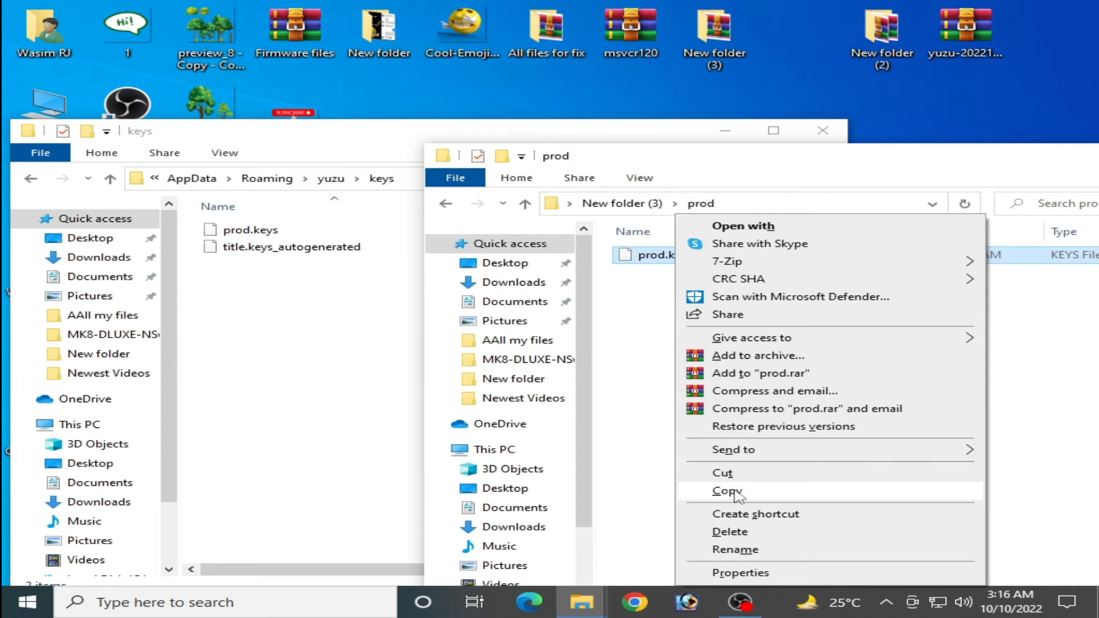
right_click(280, 301)
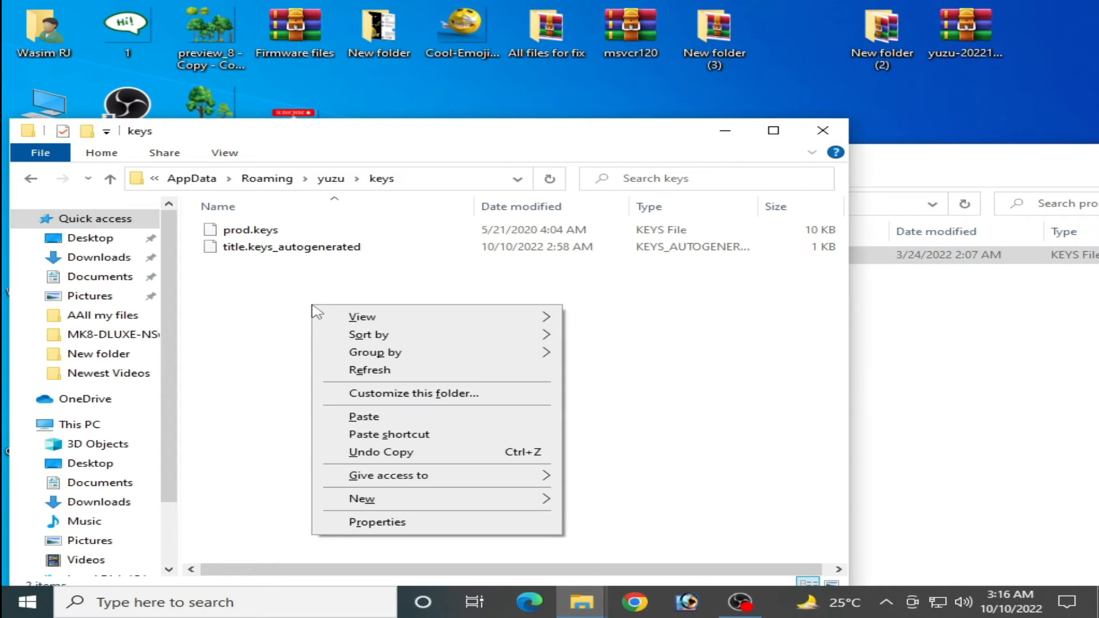
click(364, 416)
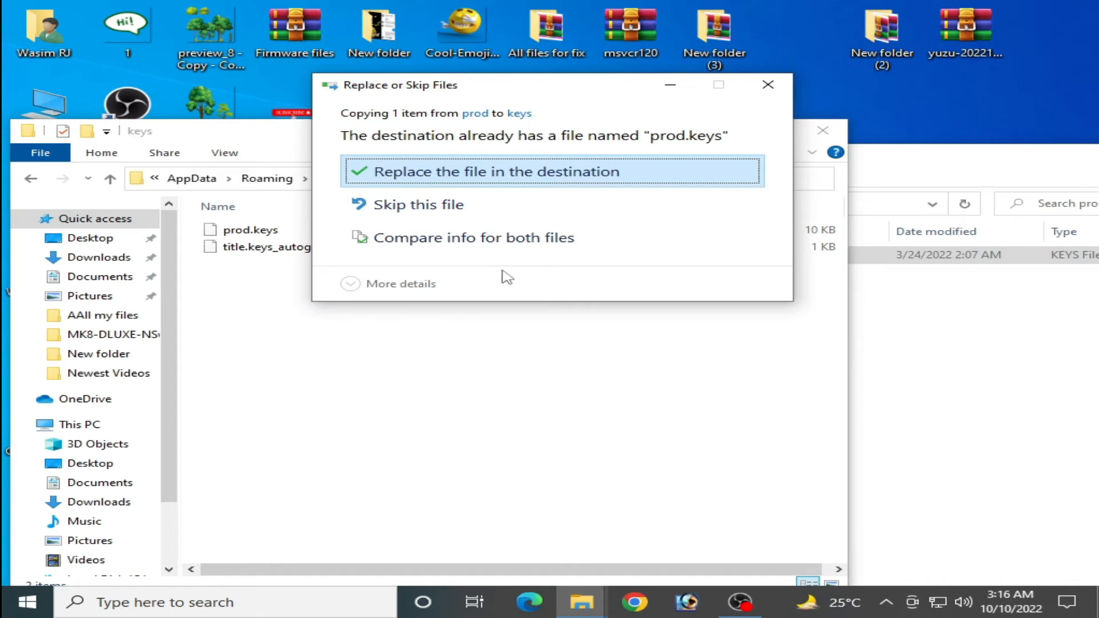
mouse_move(470, 179)
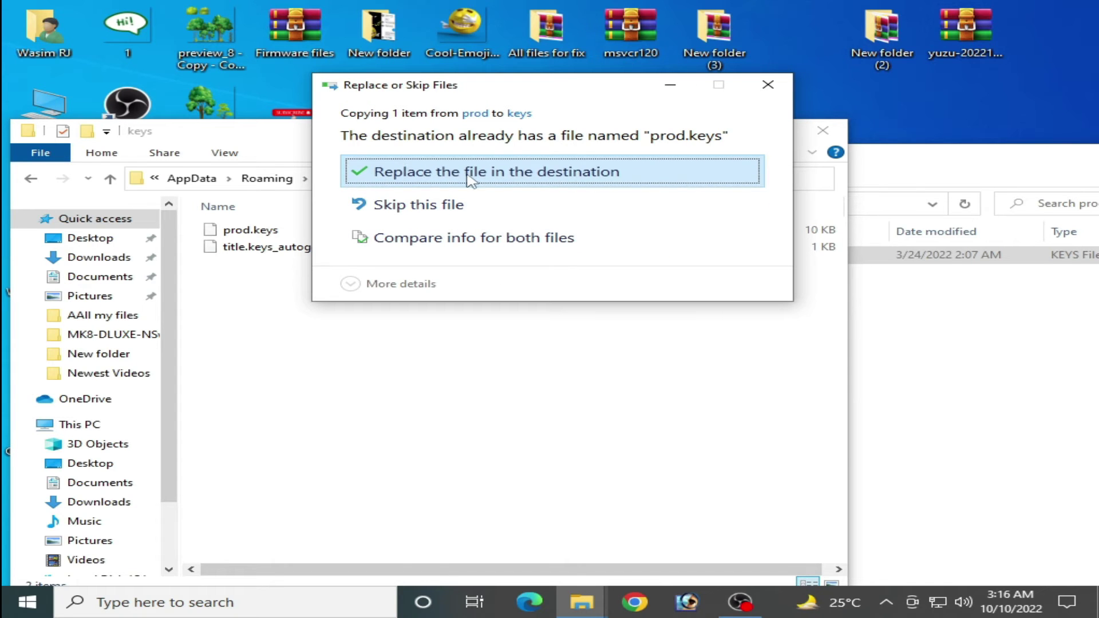
click(486, 172)
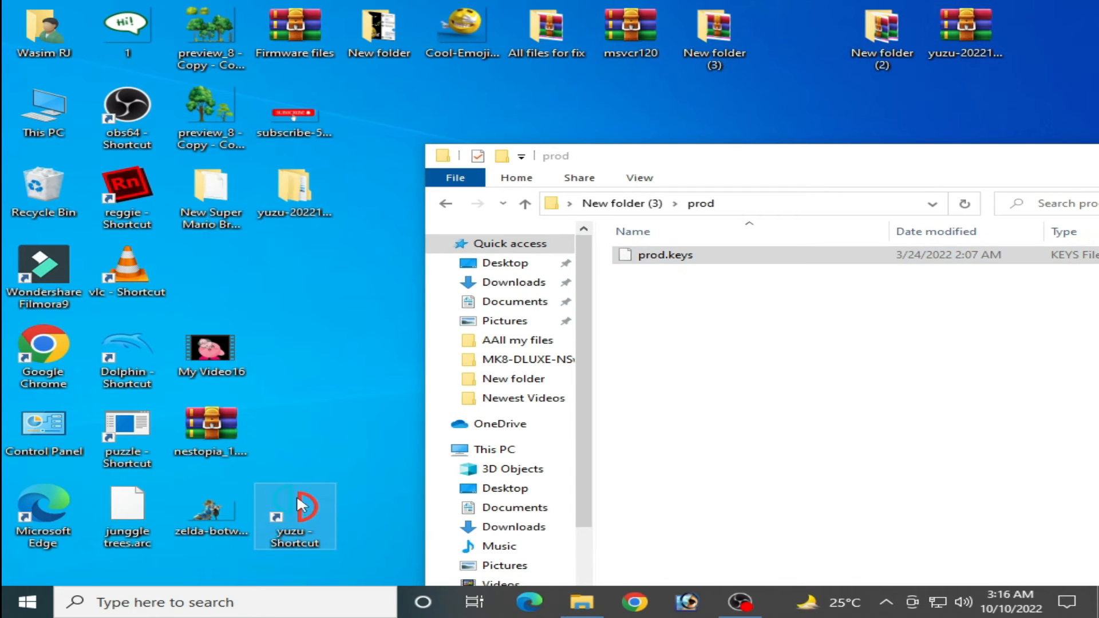
Launch yuzu, open Mario Kart 8 Deluxe's save folder, and delete userdata.dat
double_click(295, 515)
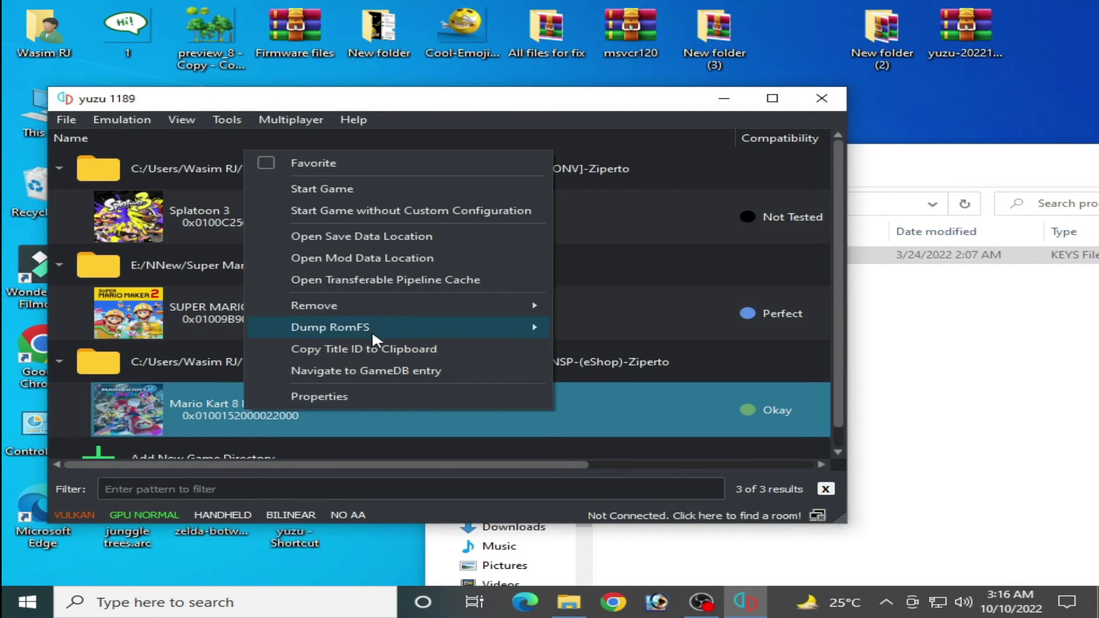
mouse_move(343, 242)
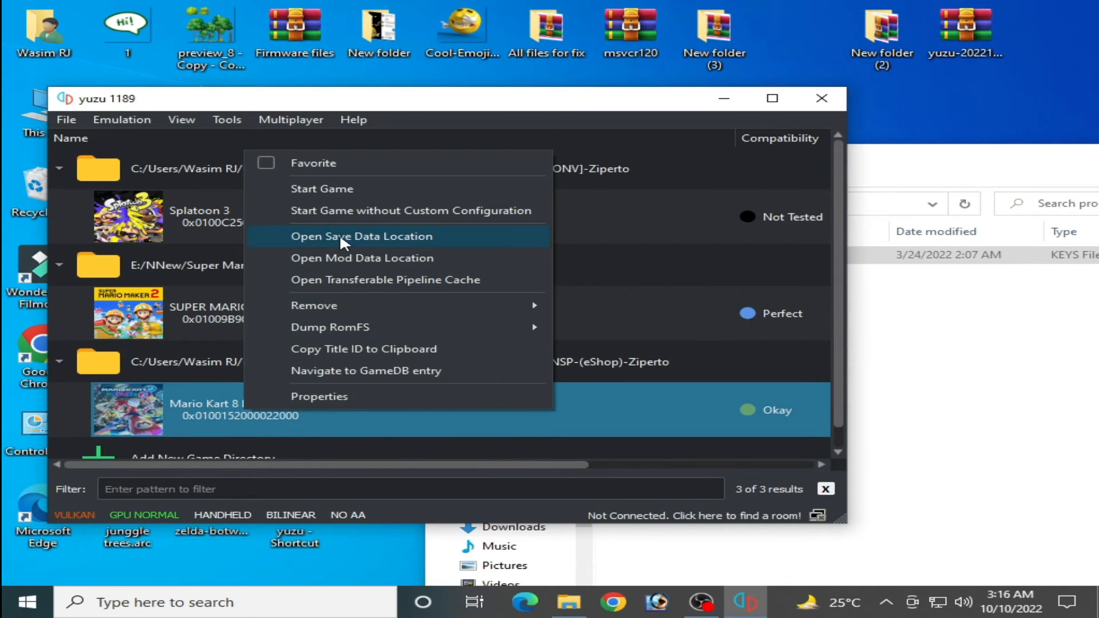
click(362, 237)
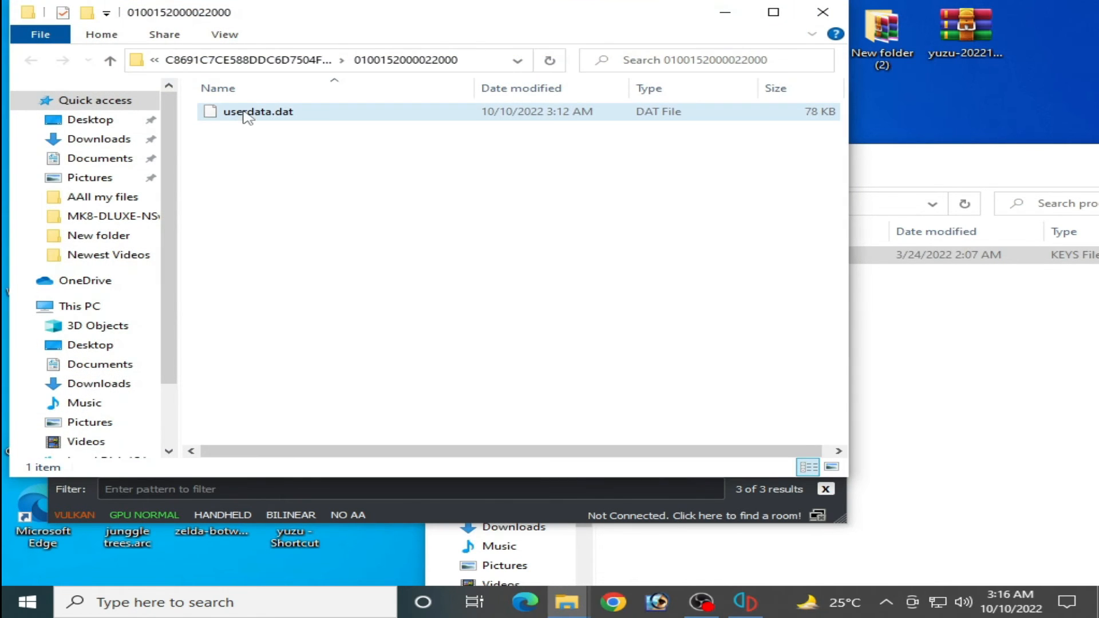
key(Delete)
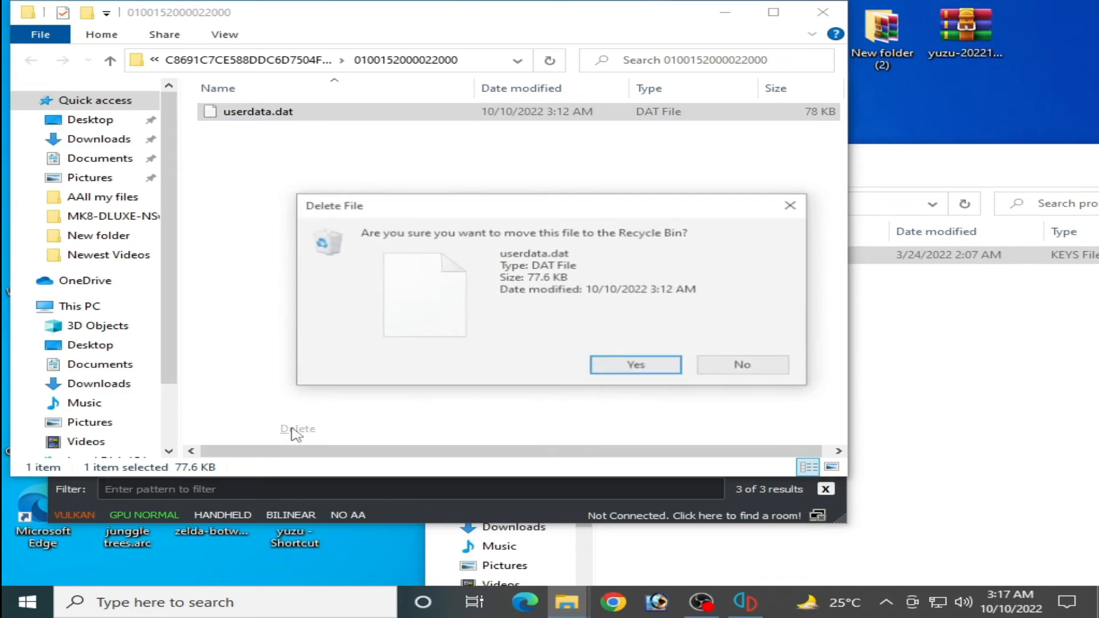
click(634, 365)
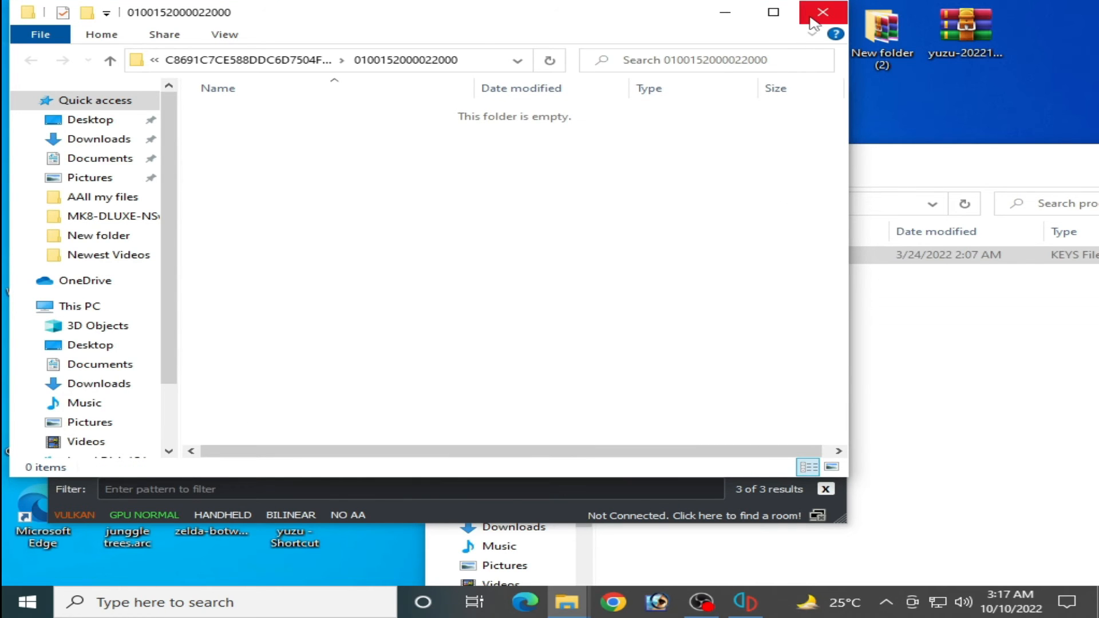
click(822, 12)
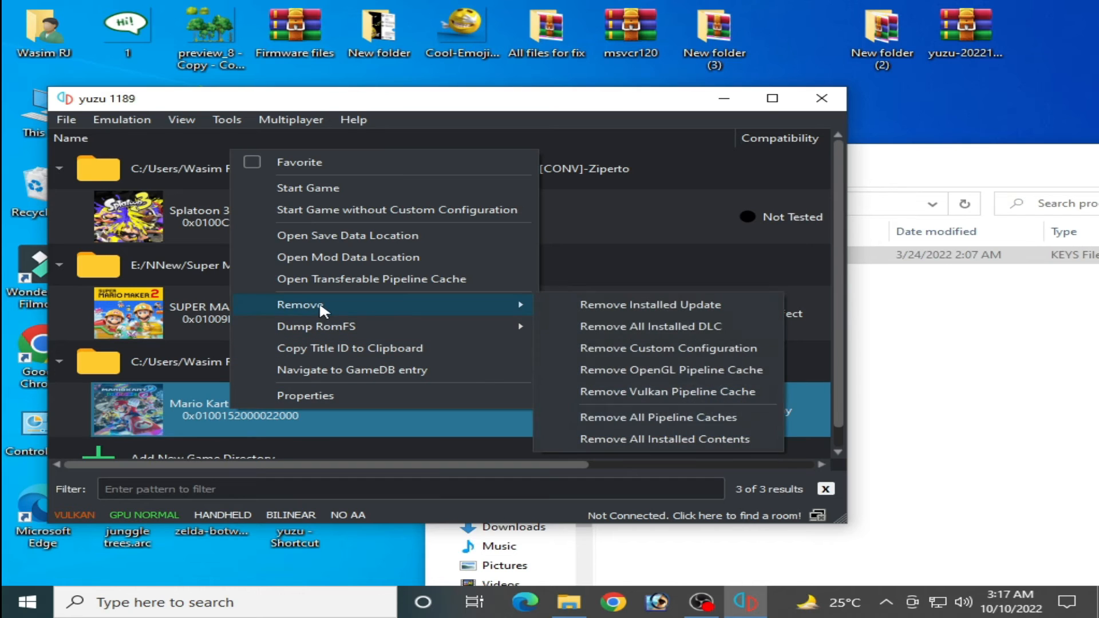
mouse_move(662, 391)
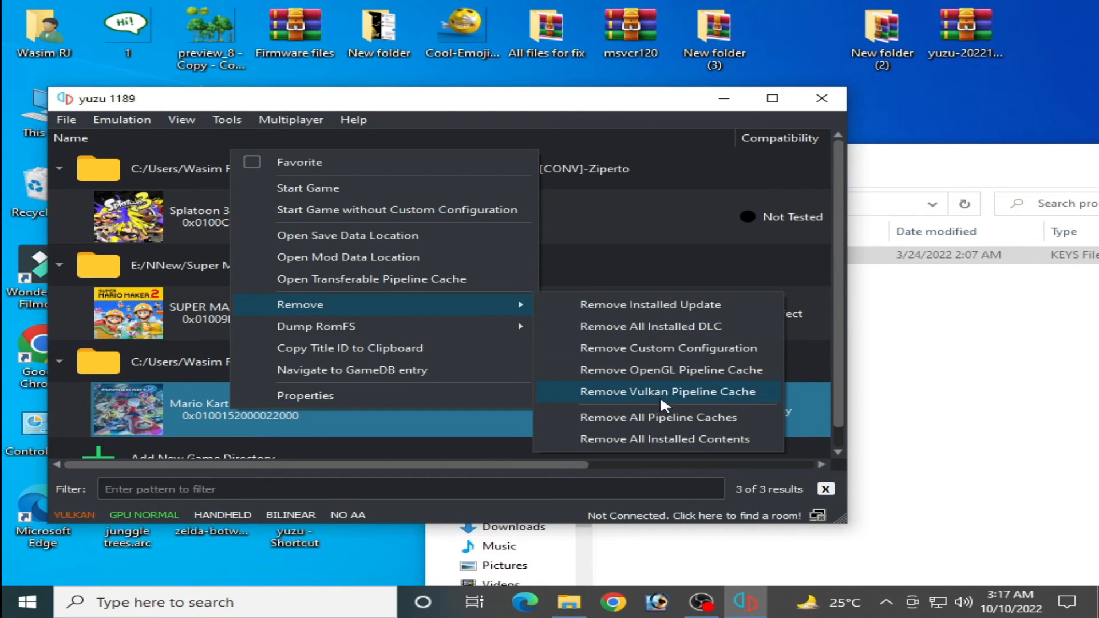
Remove all of Mario Kart 8 Deluxe's pipeline caches and dismiss the success message
click(668, 391)
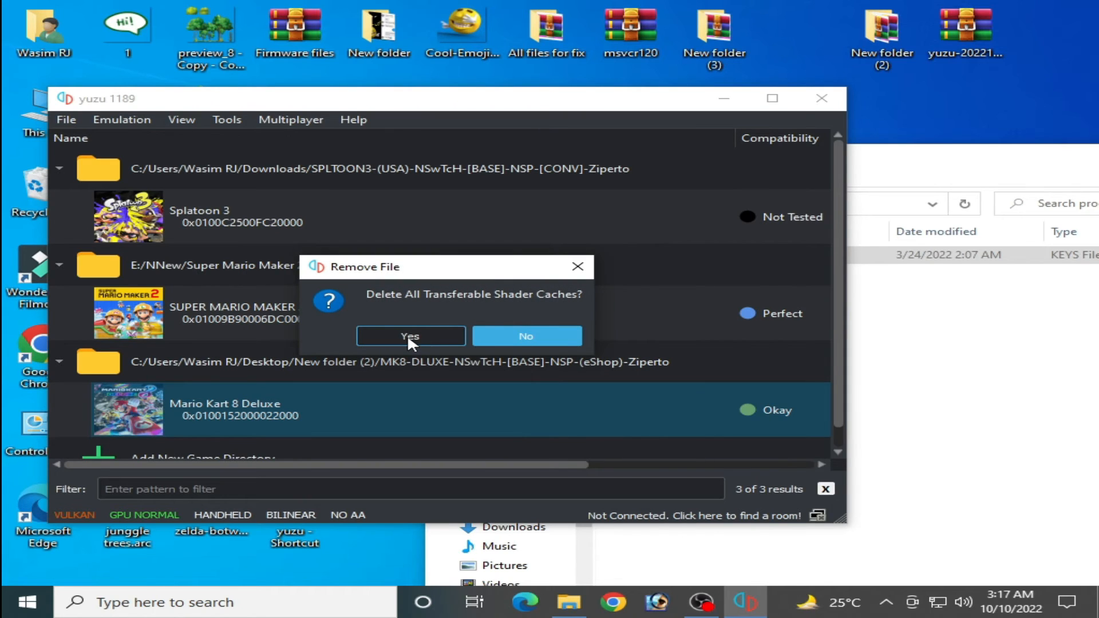
click(409, 337)
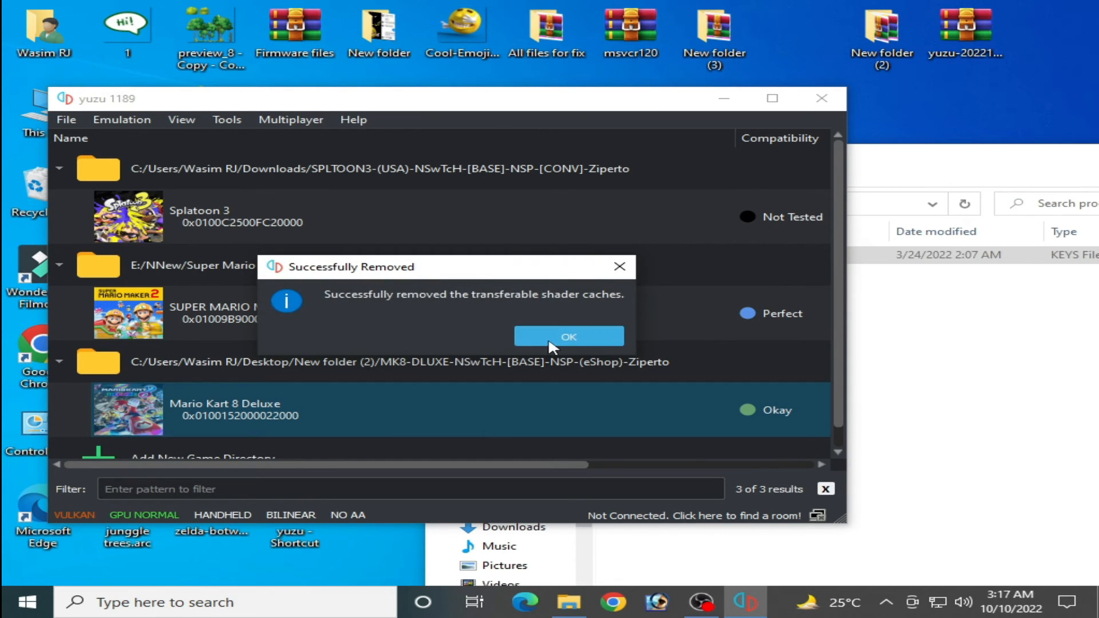
click(568, 337)
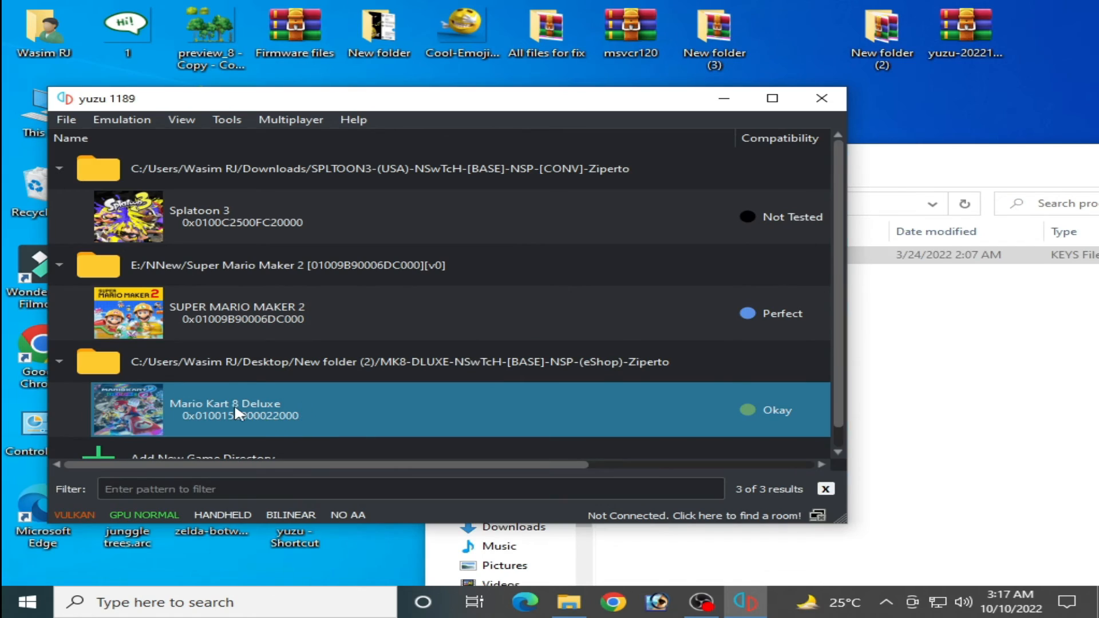